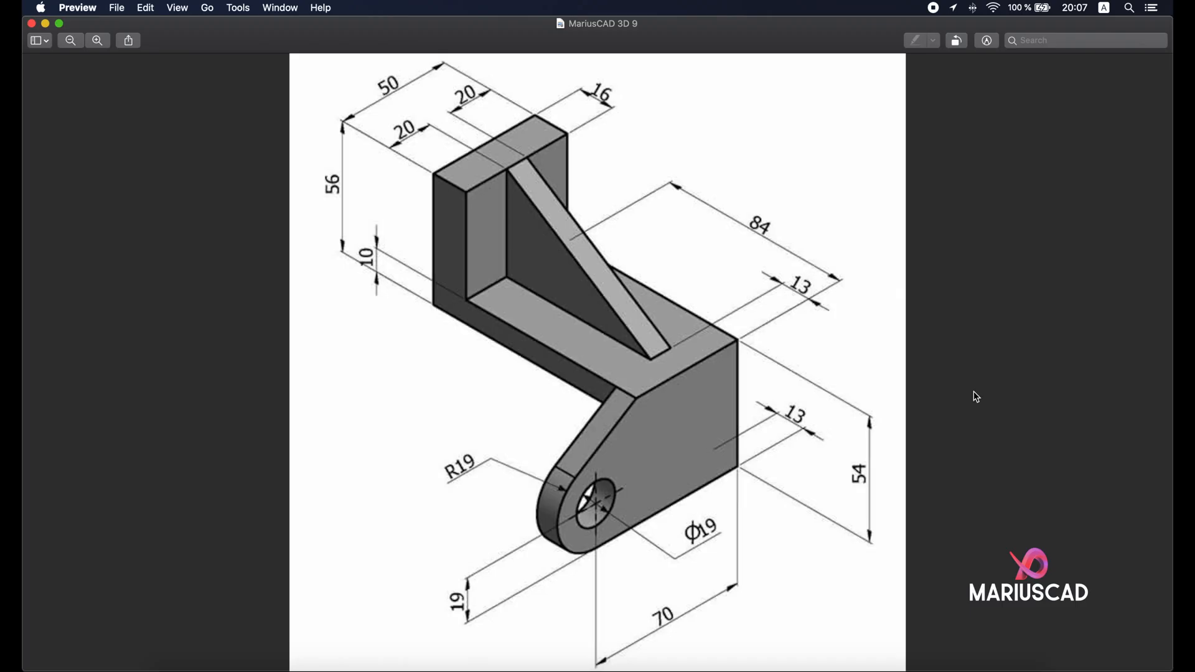
{"action": "mouse_move", "coordinate": [861, 350]}
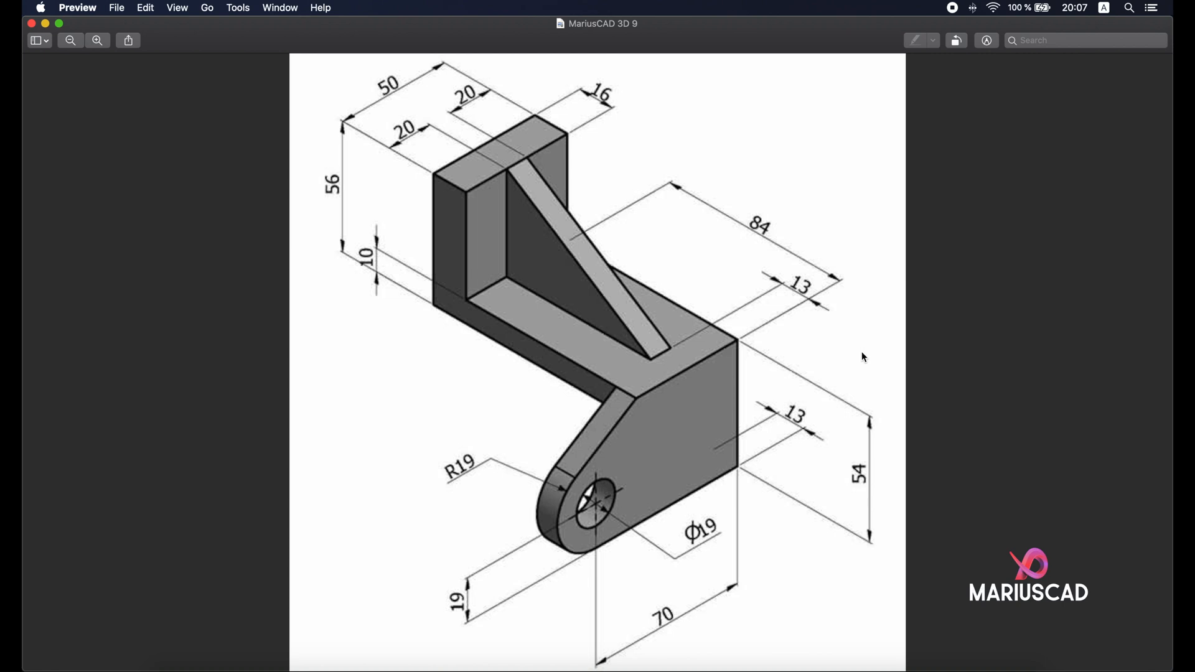
{"action": "mouse_move", "coordinate": [508, 270]}
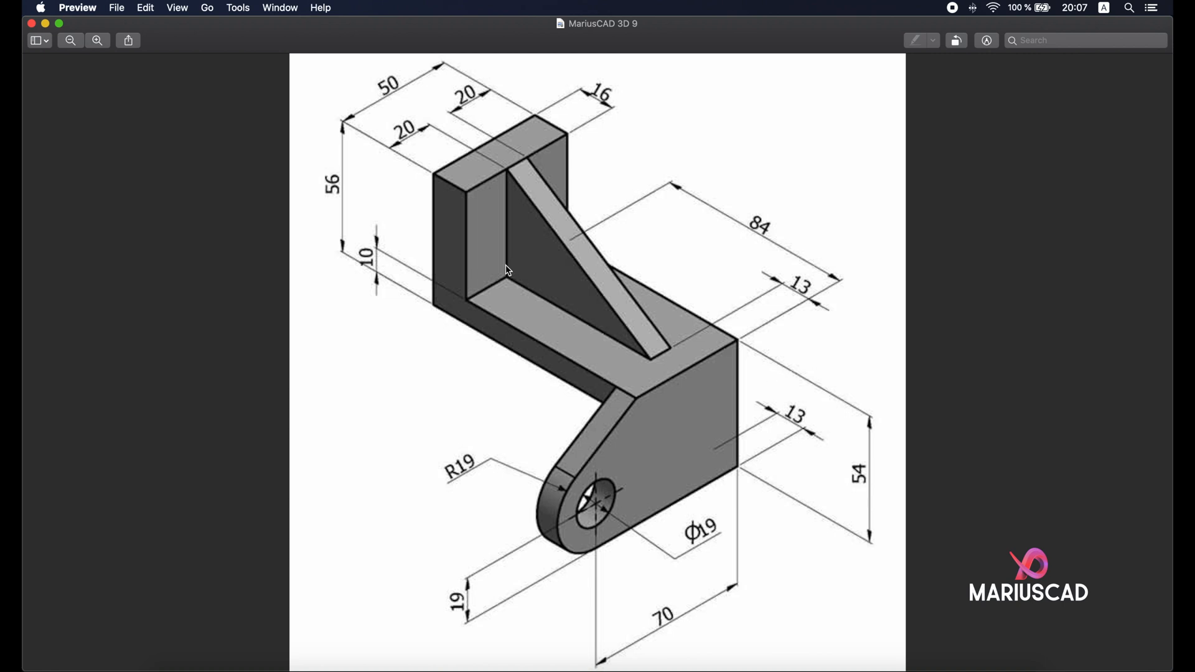
{"action": "mouse_move", "coordinate": [634, 380]}
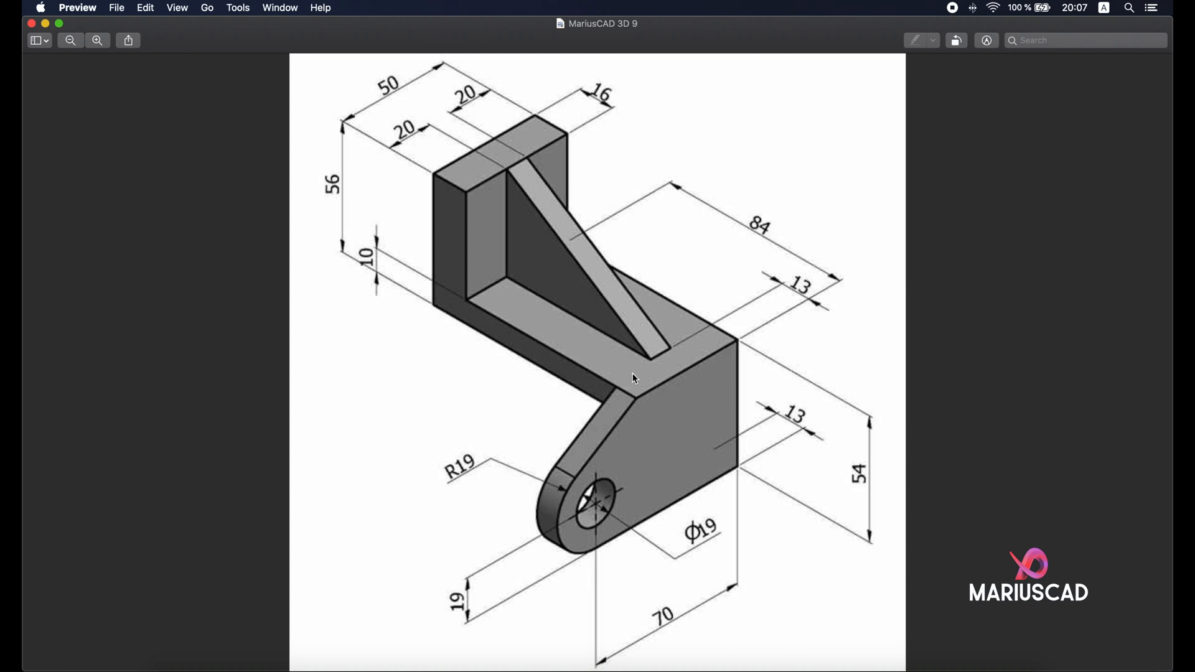
{"action": "mouse_move", "coordinate": [436, 340]}
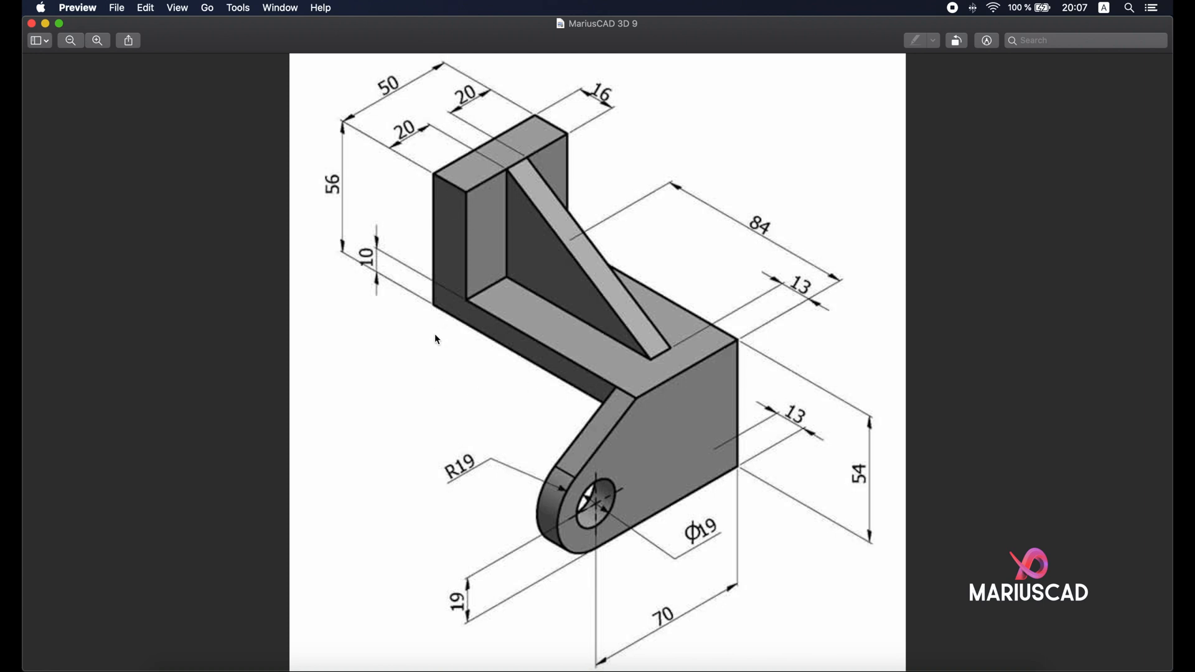
{"action": "mouse_move", "coordinate": [423, 292]}
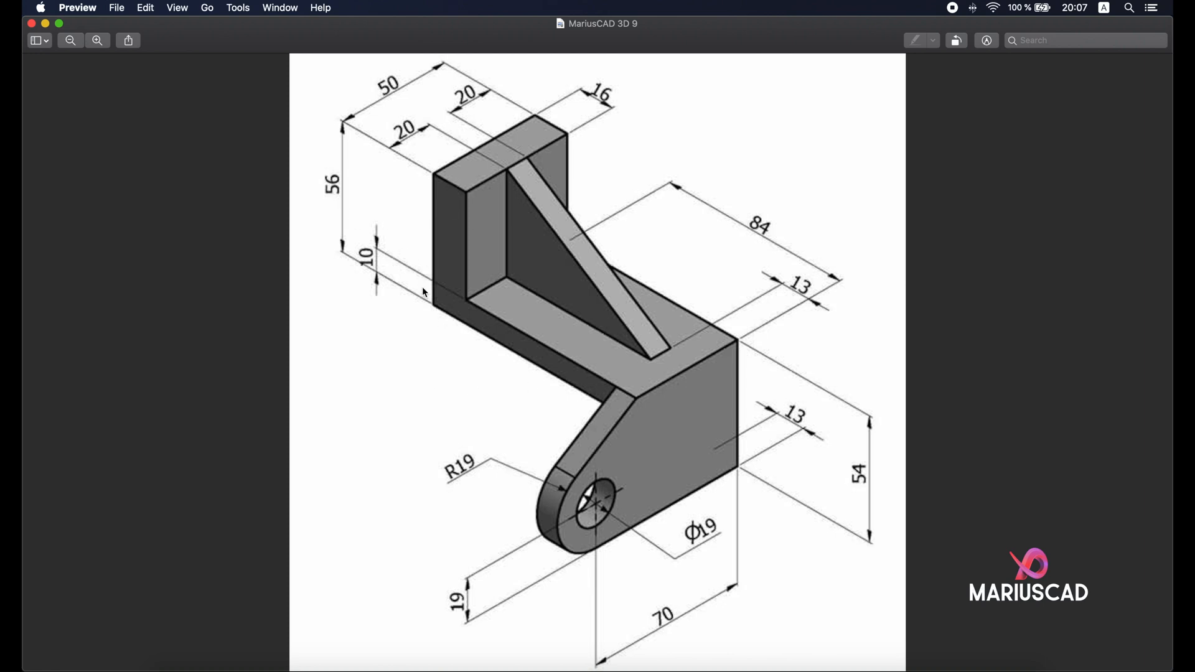
{"action": "mouse_move", "coordinate": [474, 198]}
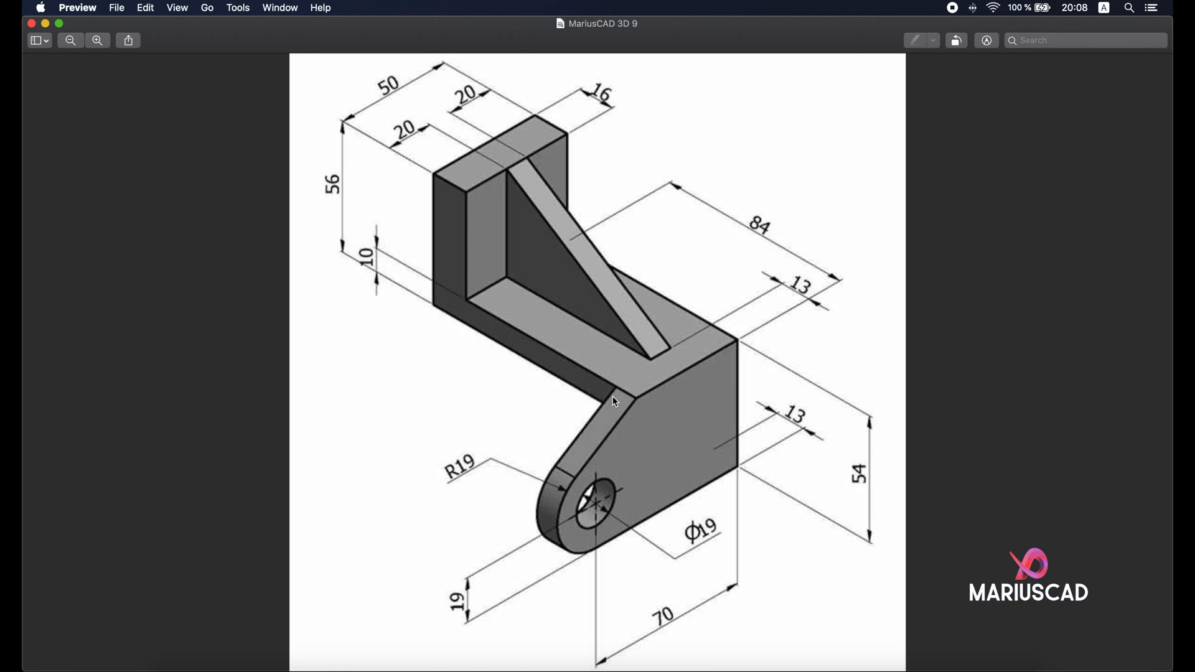
{"action": "mouse_move", "coordinate": [442, 337]}
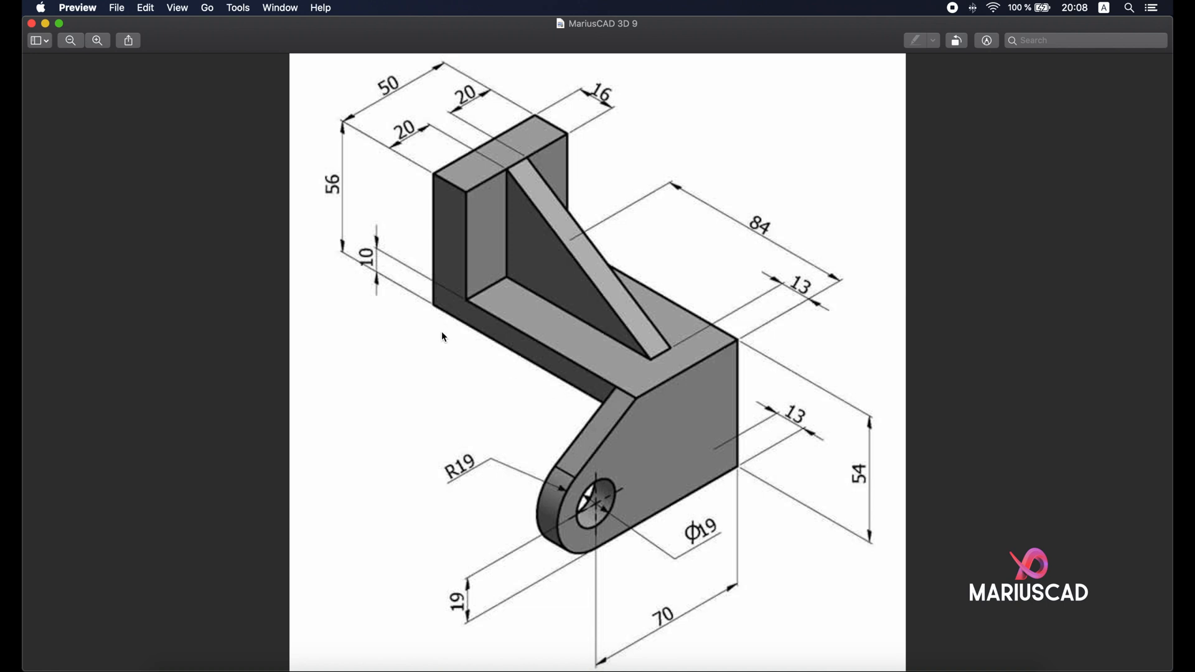
{"action": "mouse_move", "coordinate": [44, 24]}
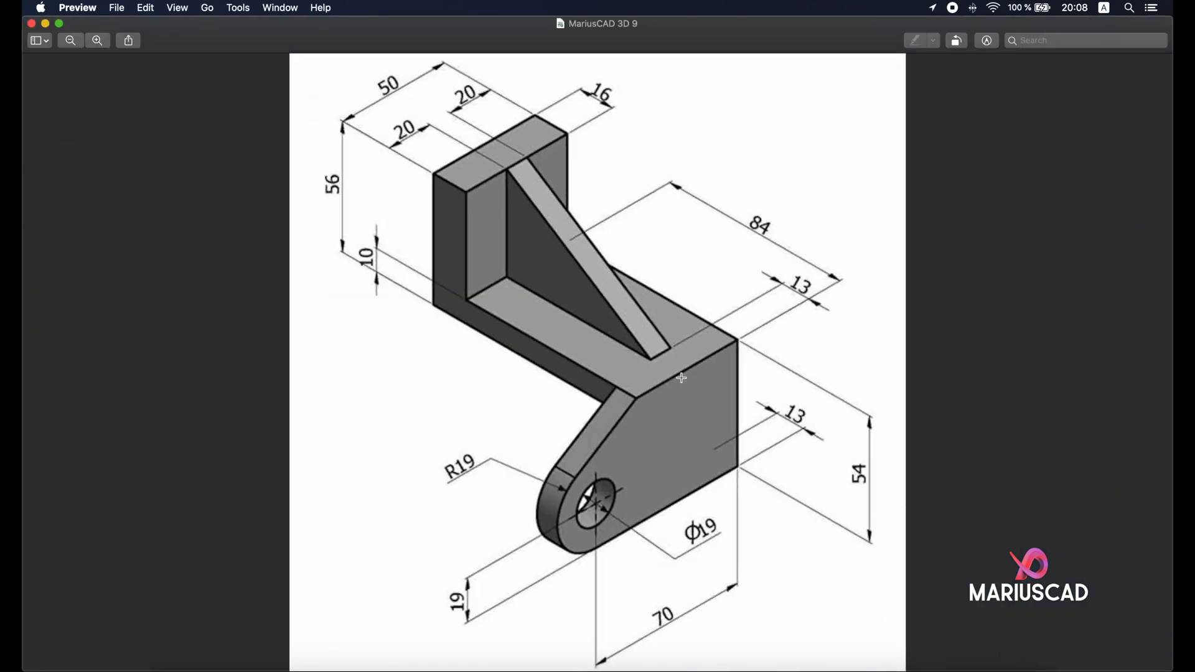
{"action": "mouse_move", "coordinate": [577, 263]}
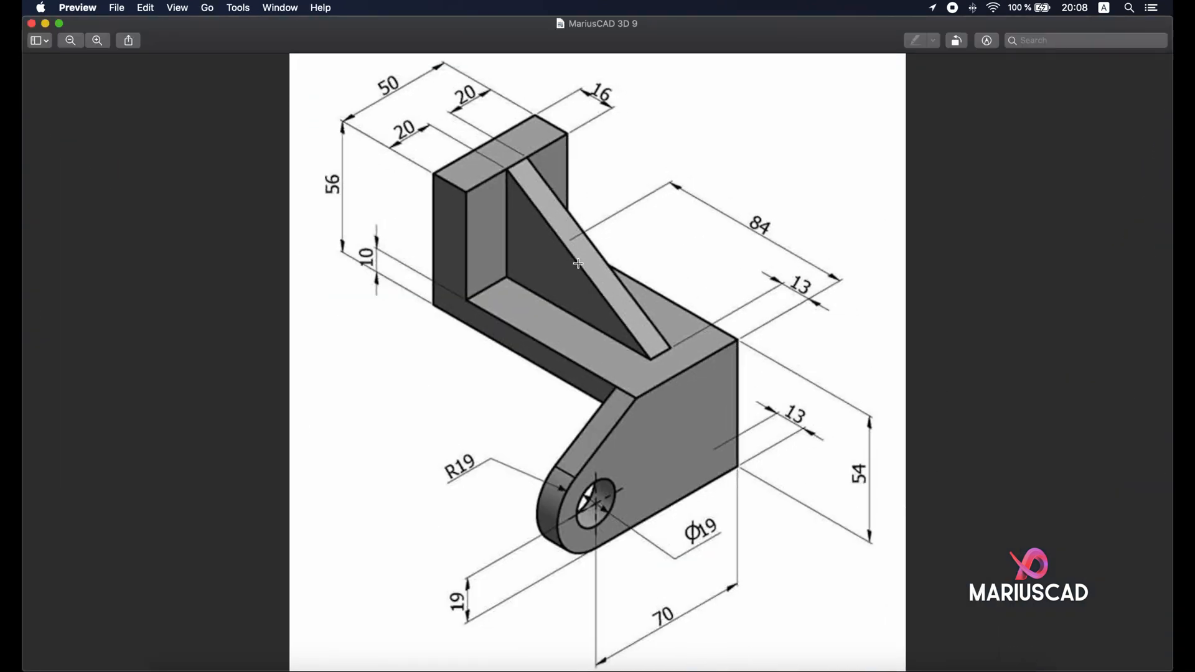
{"action": "mouse_move", "coordinate": [405, 94]}
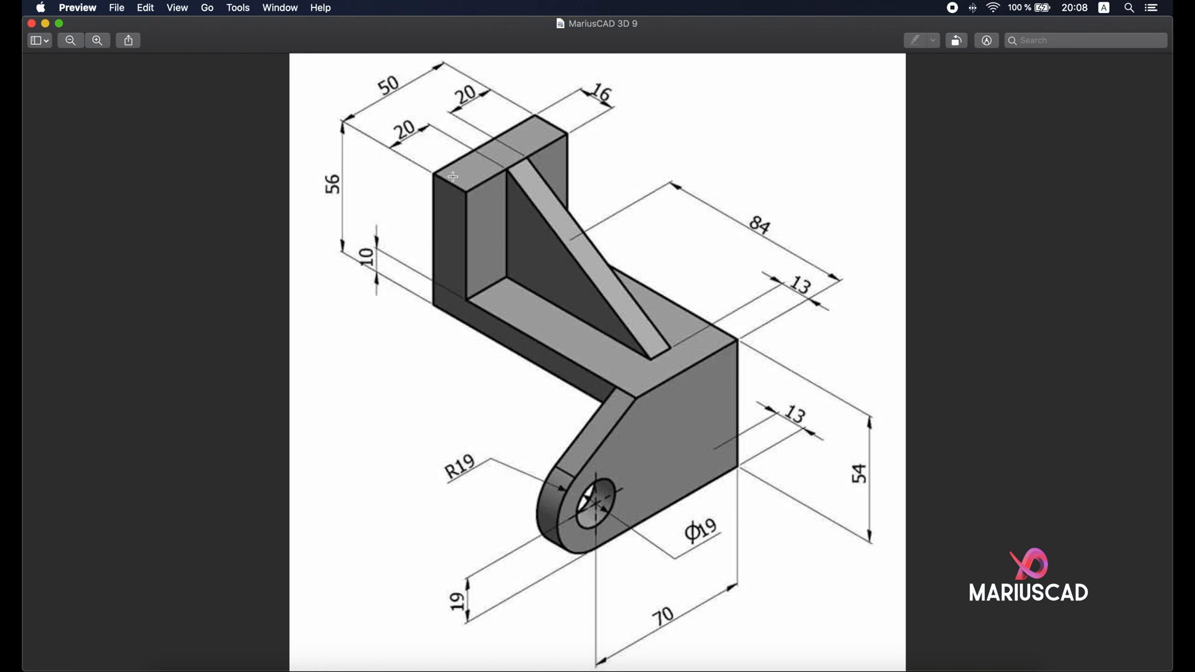
{"action": "mouse_move", "coordinate": [635, 352]}
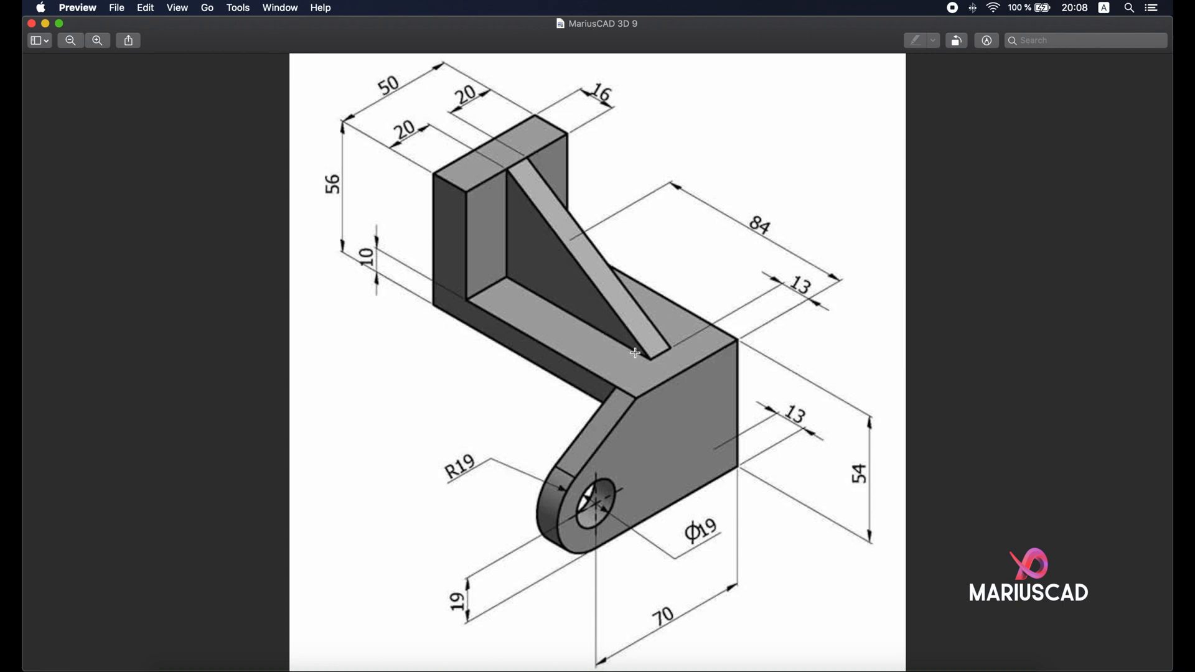
{"action": "mouse_move", "coordinate": [660, 351]}
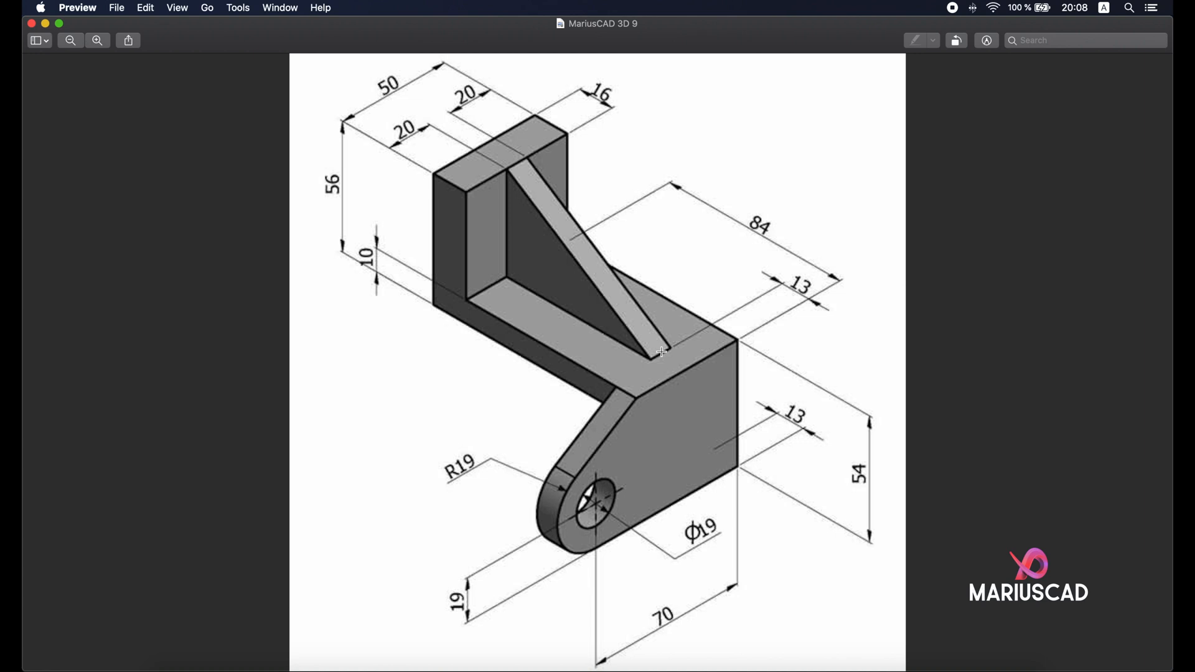
{"action": "mouse_move", "coordinate": [517, 160]}
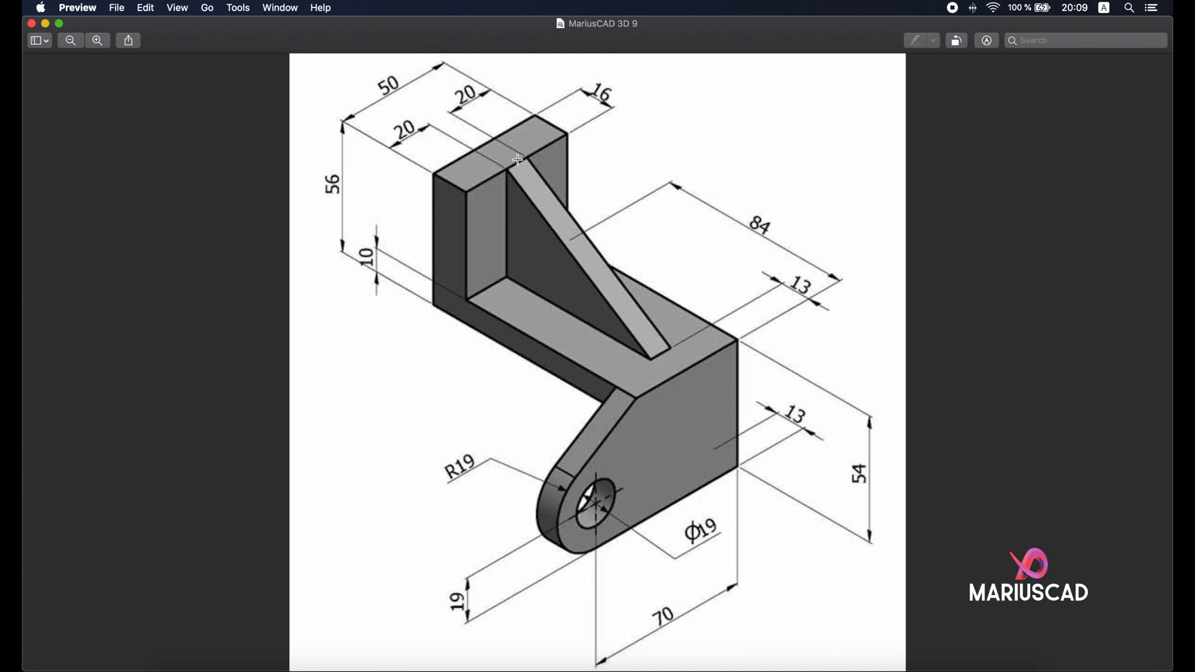
{"action": "mouse_move", "coordinate": [444, 190]}
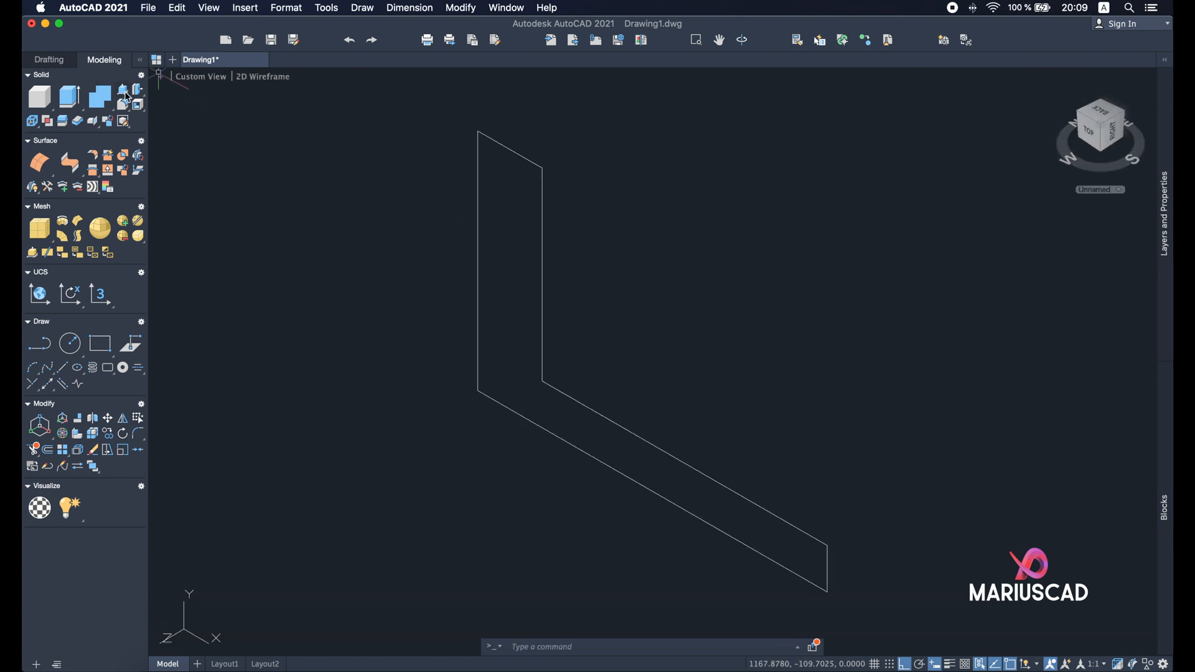
Step: Presspull the L profile into a solid block and begin the triangular rib outline with LINE
{"action": "left_click", "coordinate": [122, 97]}
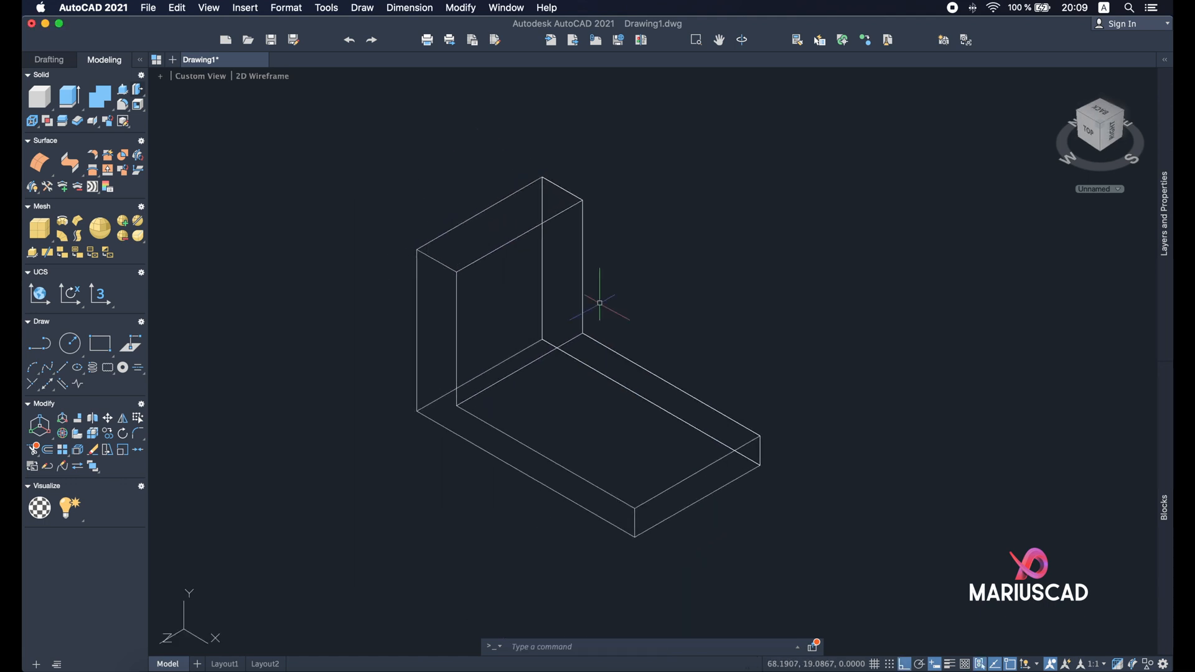
{"action": "type", "text": "L"}
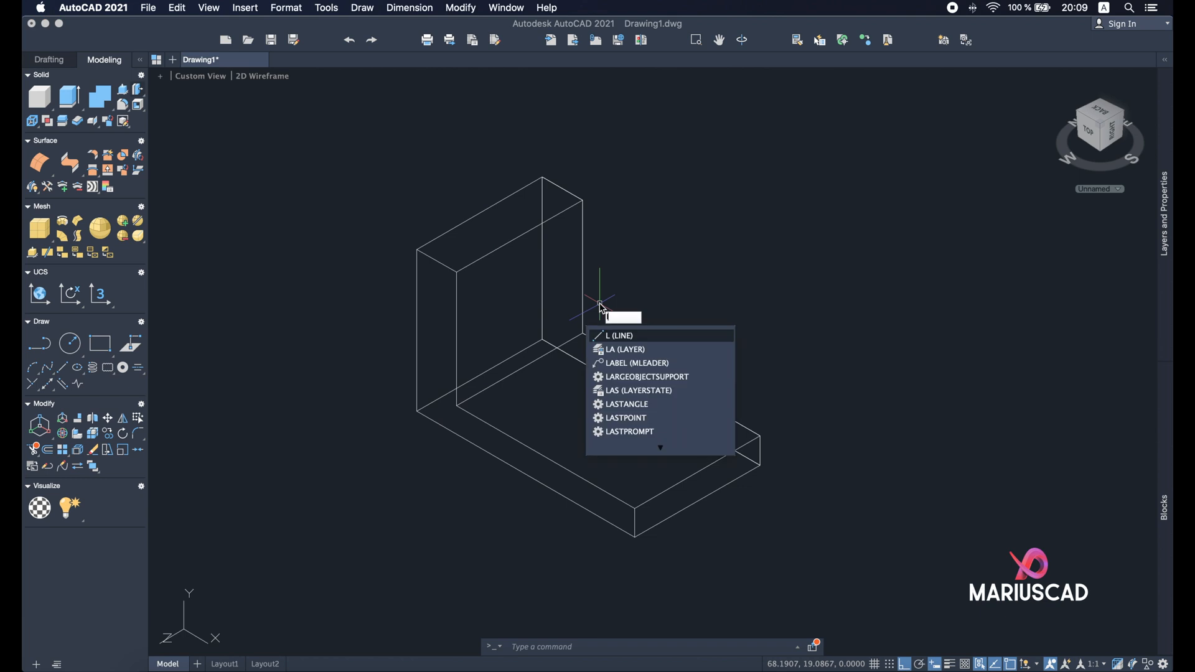
{"action": "left_click", "coordinate": [618, 335]}
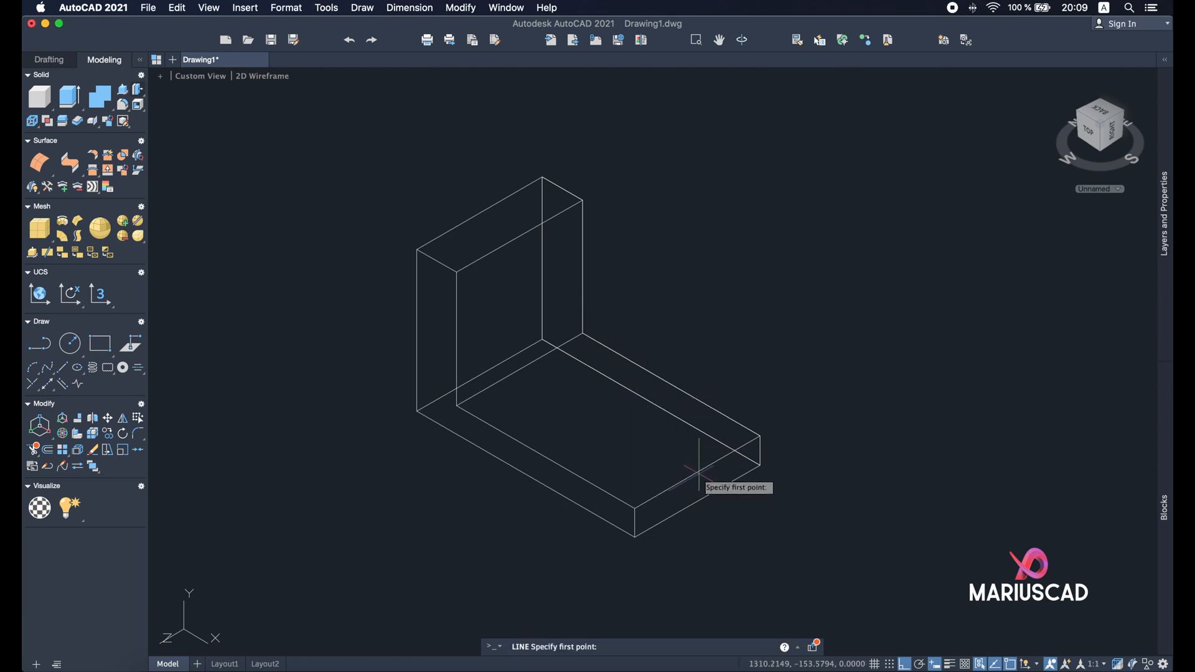
{"action": "left_click", "coordinate": [697, 473]}
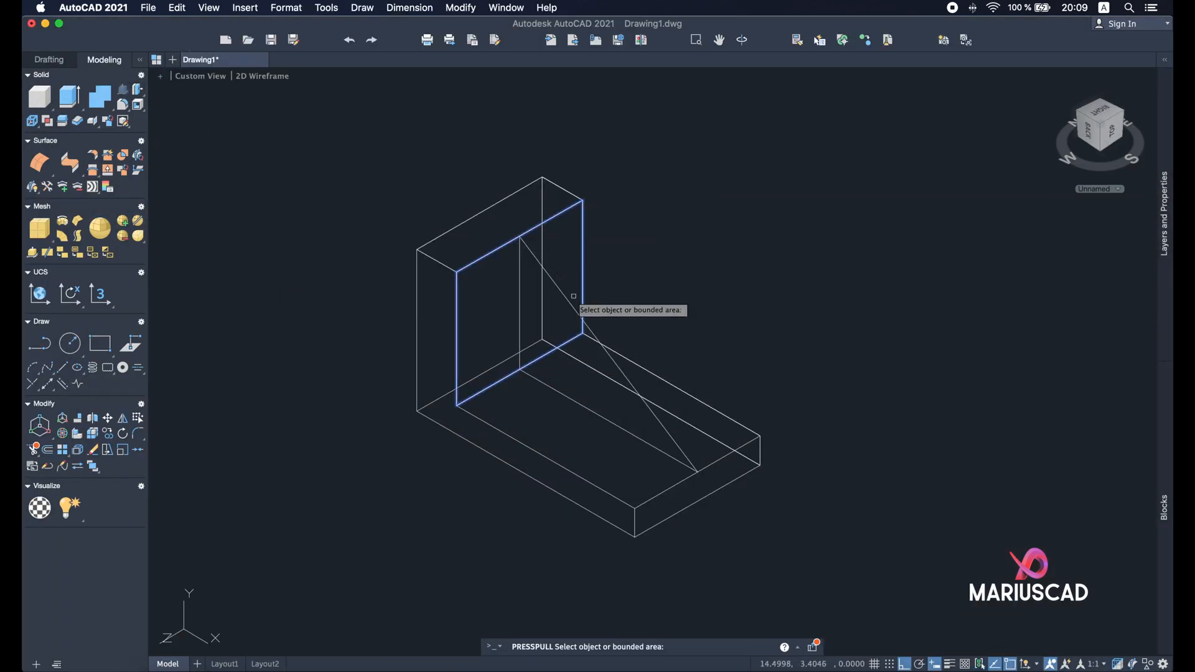
Step: Presspull the triangle to rib thickness and MOVE it inward from its top corner
{"action": "left_click", "coordinate": [573, 297]}
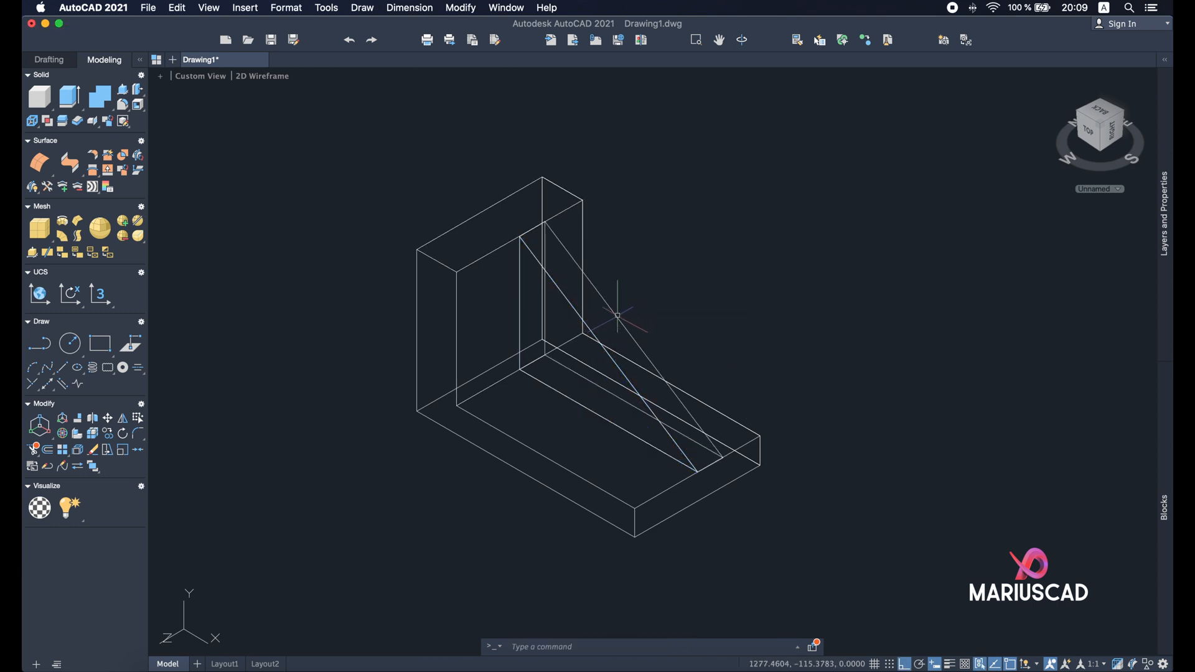
{"action": "type", "text": "ment] <Displacement>:"}
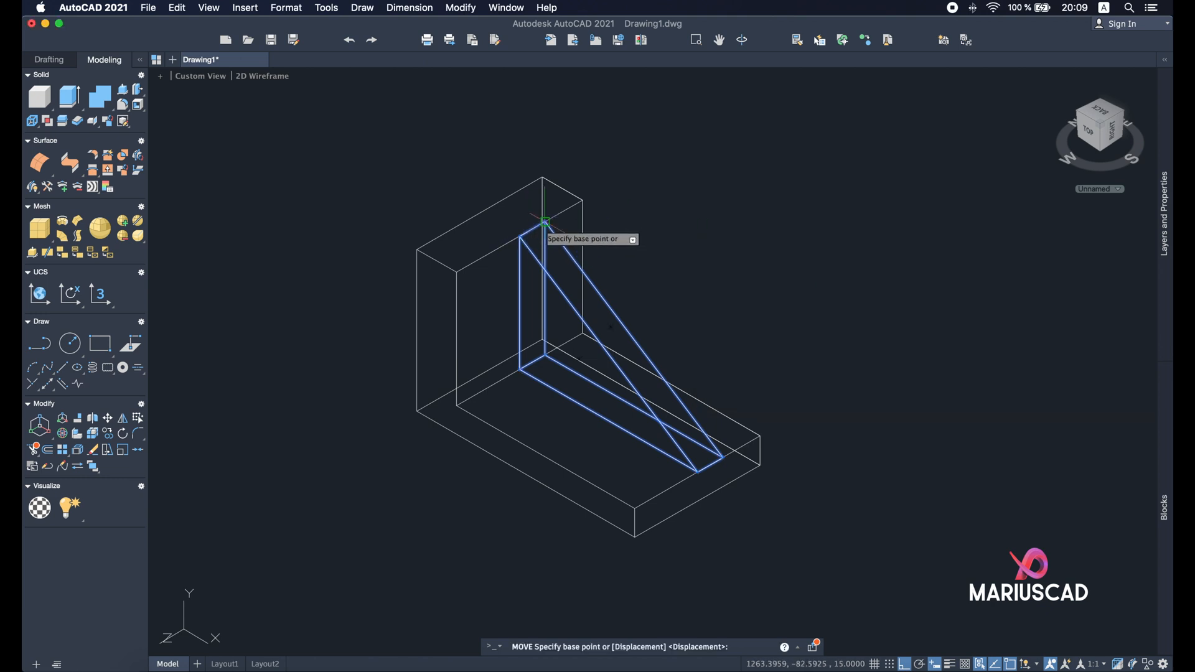
{"action": "left_click", "coordinate": [542, 222]}
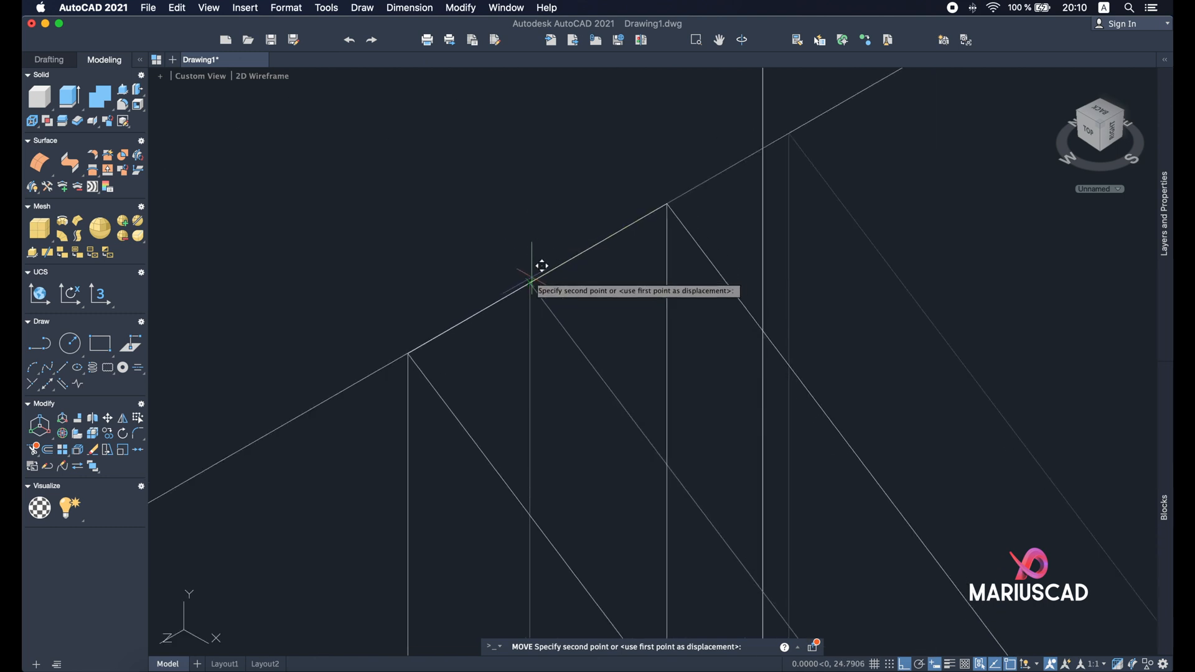
{"action": "left_click", "coordinate": [596, 366]}
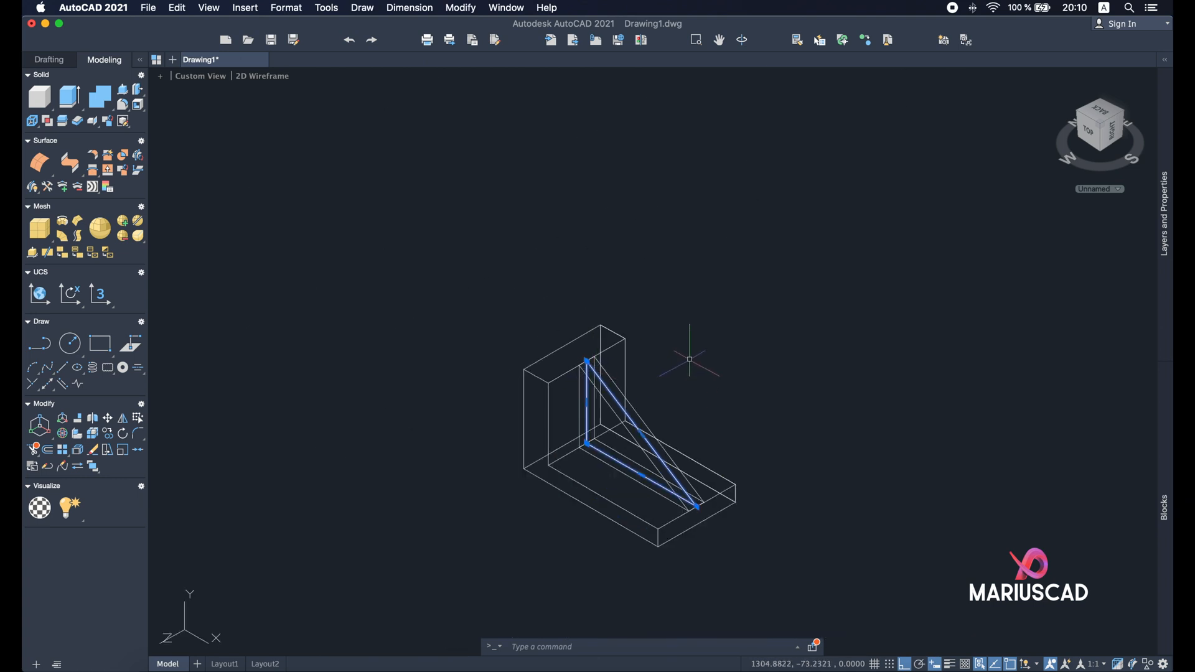
{"action": "scroll", "scroll_direction": "up", "scroll_amount": 3}
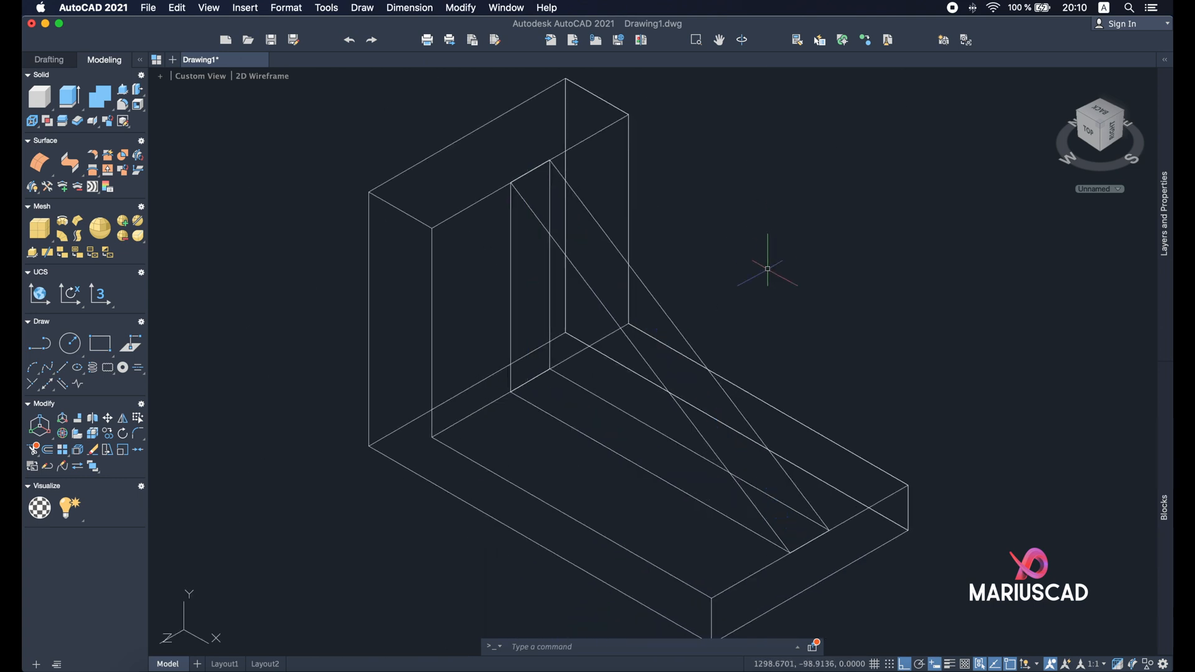
{"action": "left_click", "coordinate": [263, 76]}
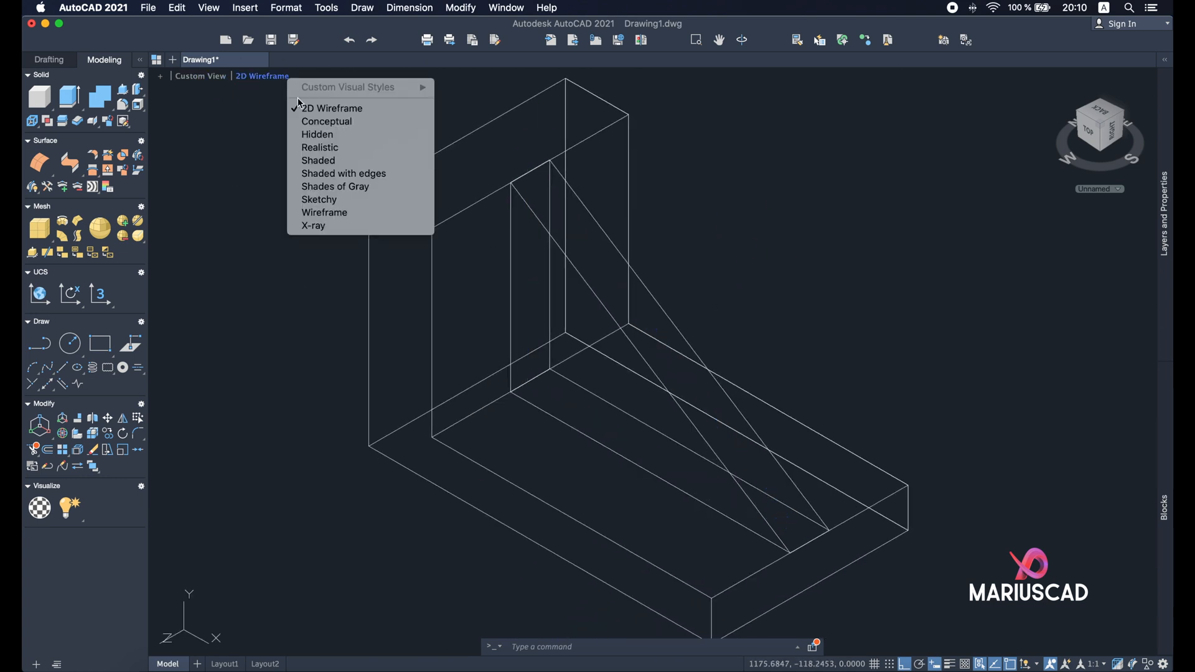
{"action": "left_click", "coordinate": [343, 173]}
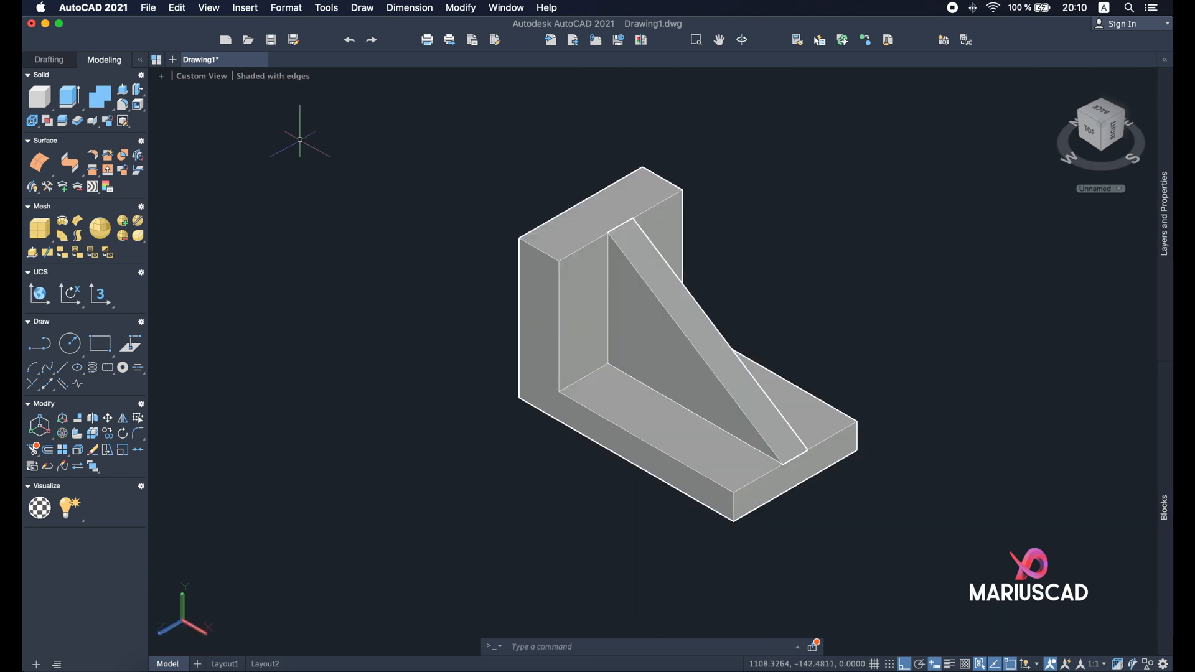
{"action": "left_click", "coordinate": [272, 76]}
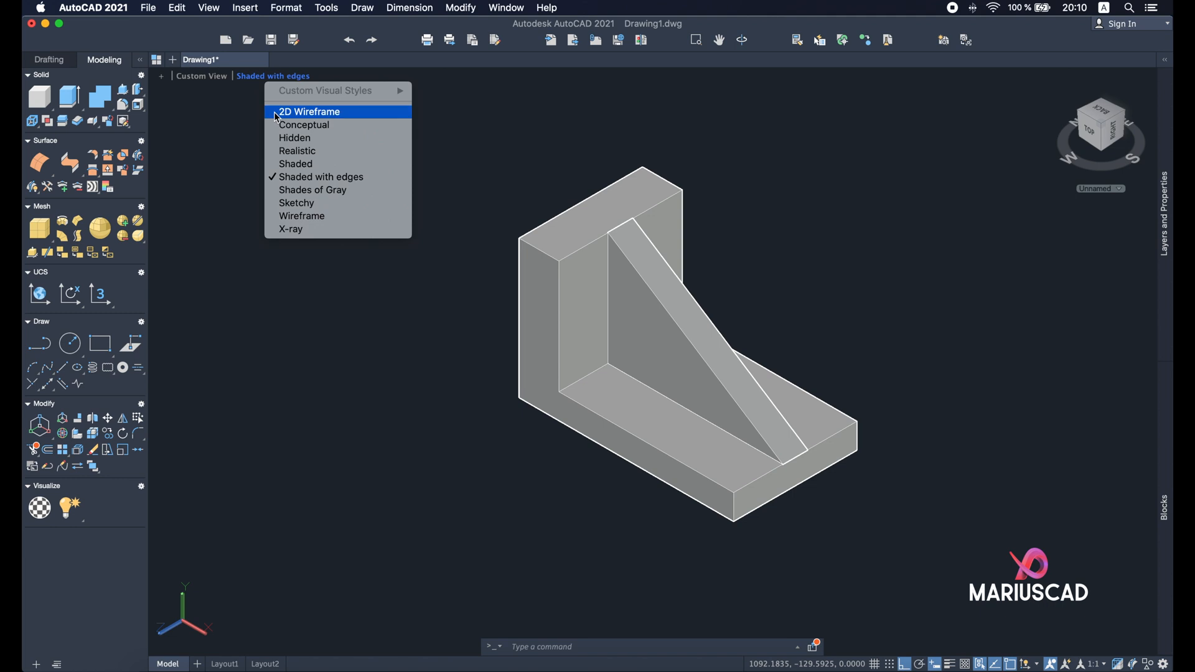
{"action": "left_click", "coordinate": [308, 110]}
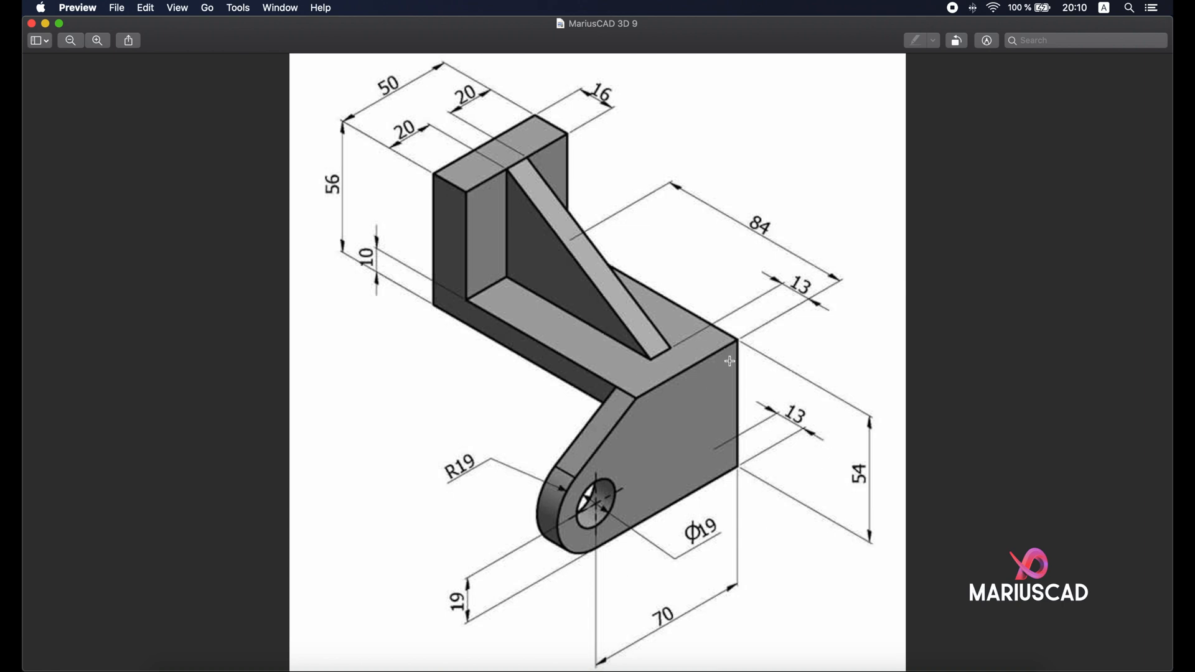
{"action": "mouse_move", "coordinate": [608, 546]}
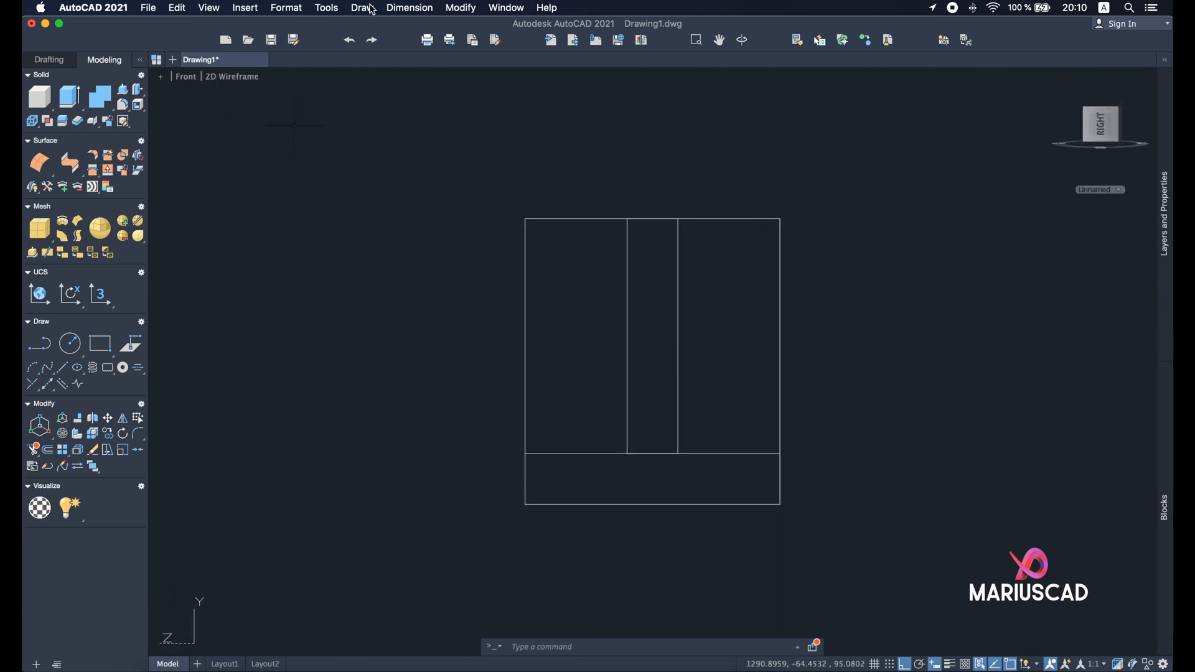
Step: Align the UCS to the current front view via Tools > New UCS > View
{"action": "left_click", "coordinate": [326, 8]}
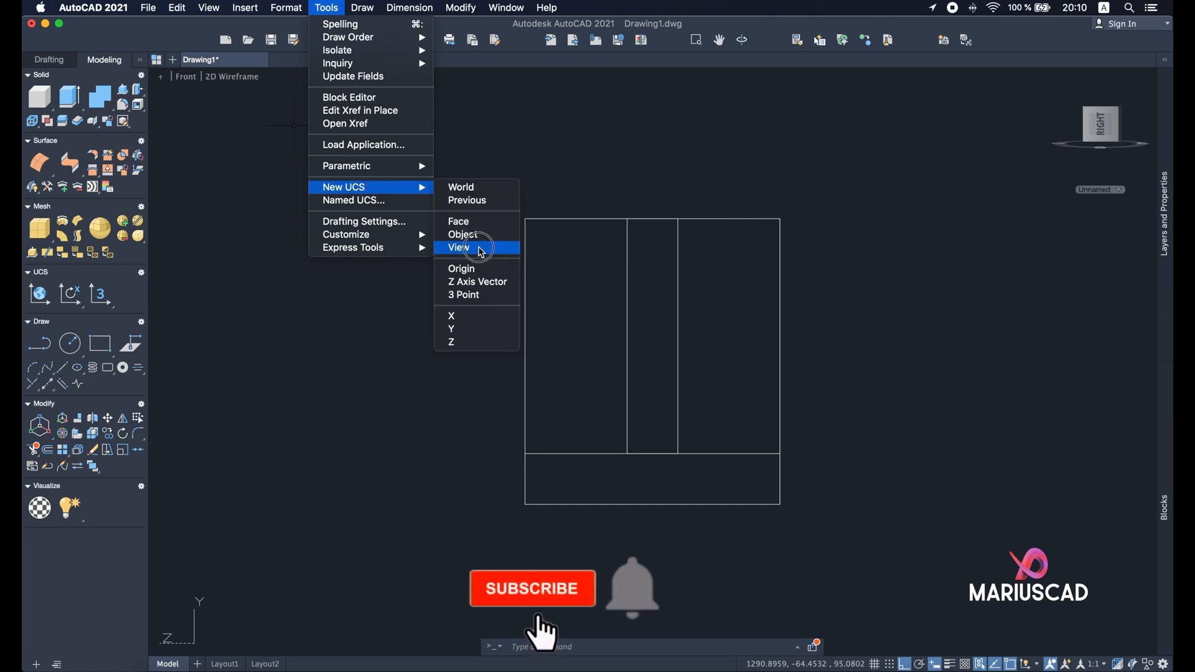
{"action": "left_click", "coordinate": [458, 246]}
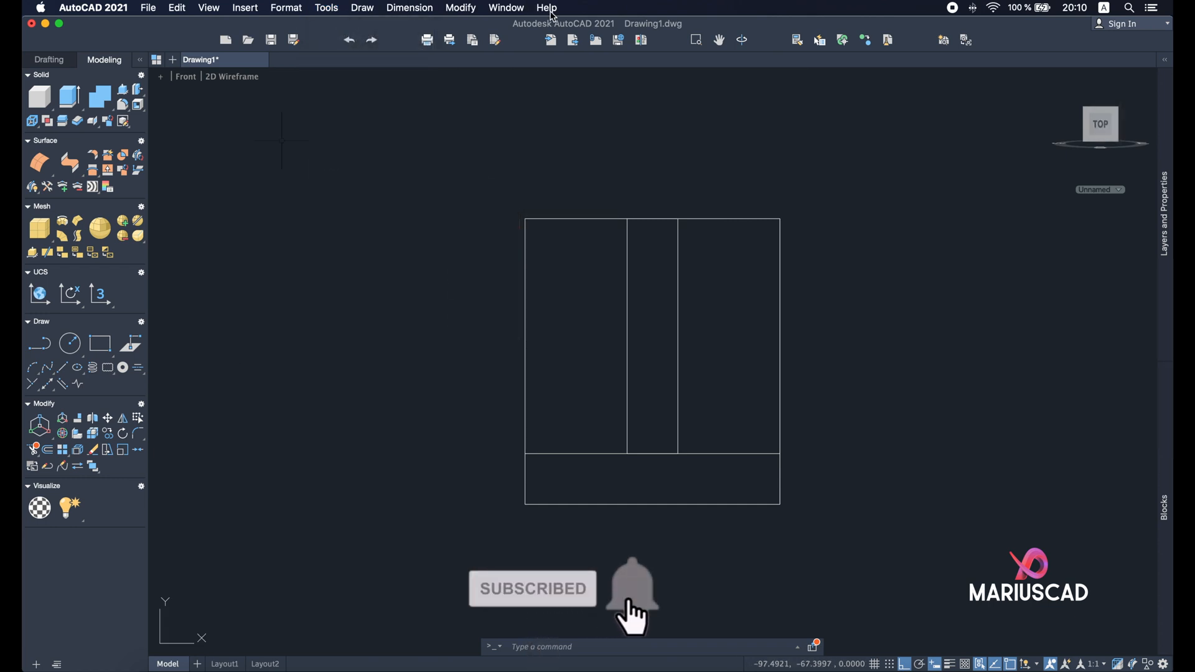
{"action": "mouse_move", "coordinate": [492, 308]}
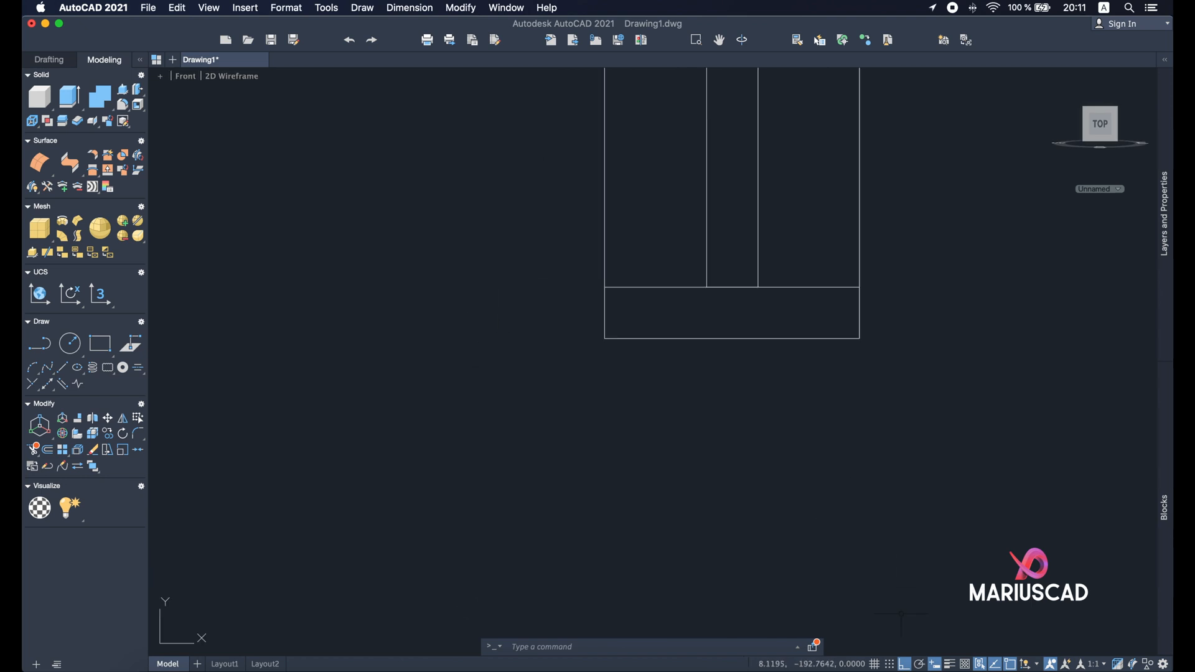
Step: Start RECTANGLE to draw the front plate outline below the base
{"action": "type", "text": "rec"}
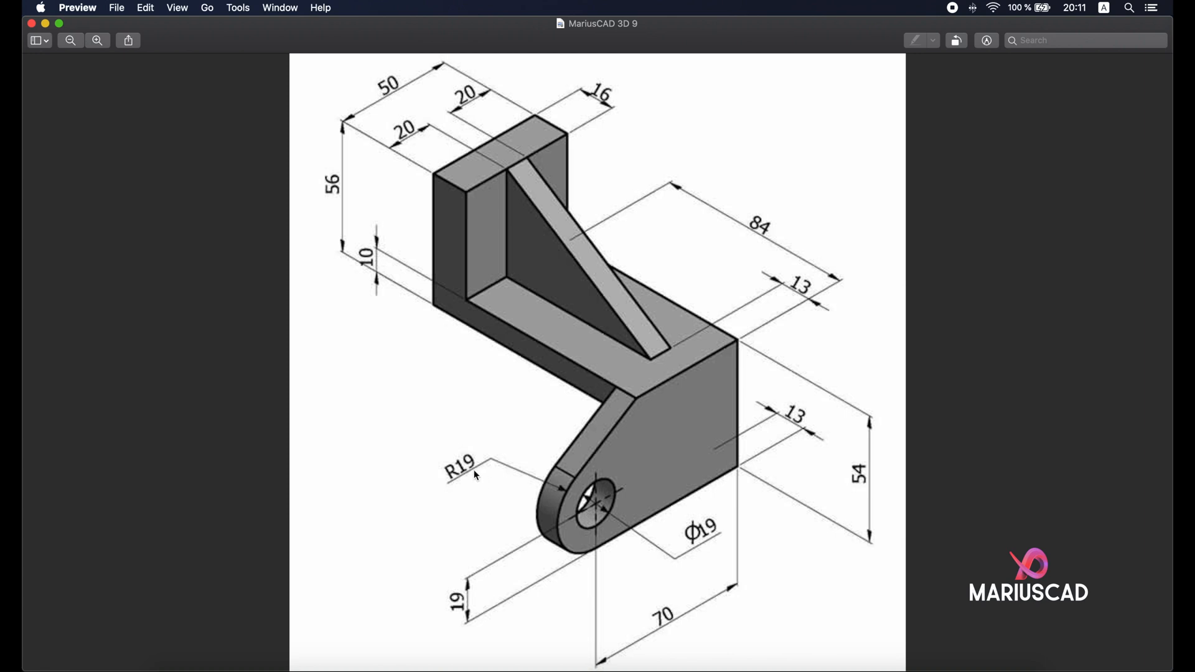
{"action": "mouse_move", "coordinate": [698, 541]}
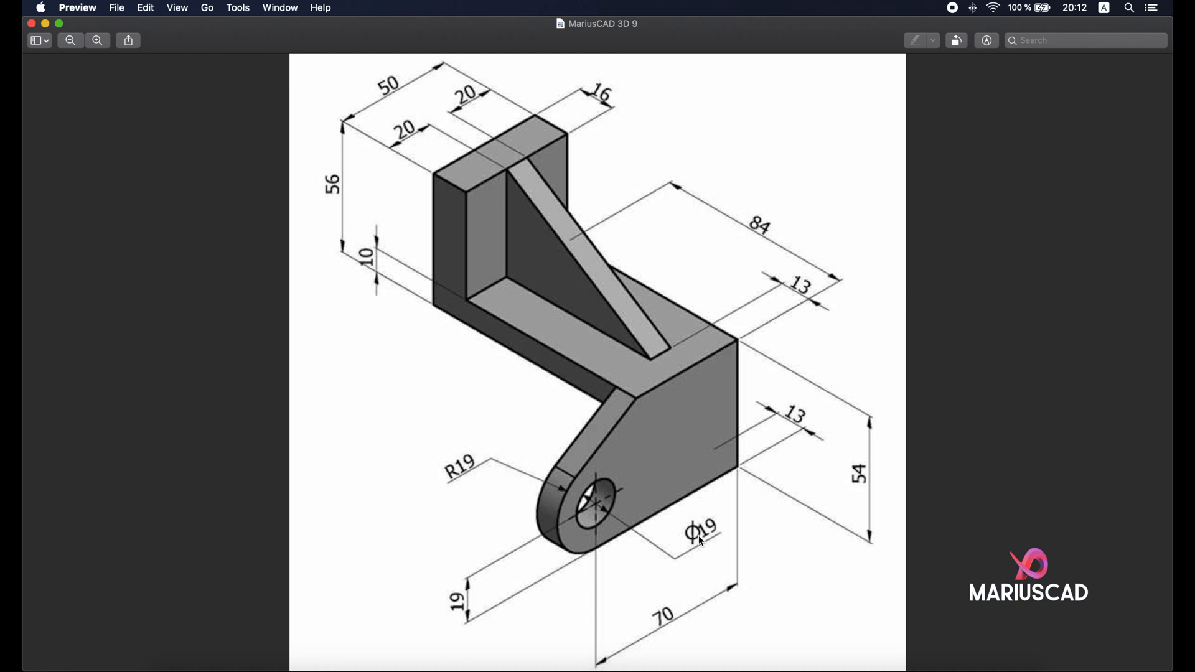
{"action": "mouse_move", "coordinate": [607, 511]}
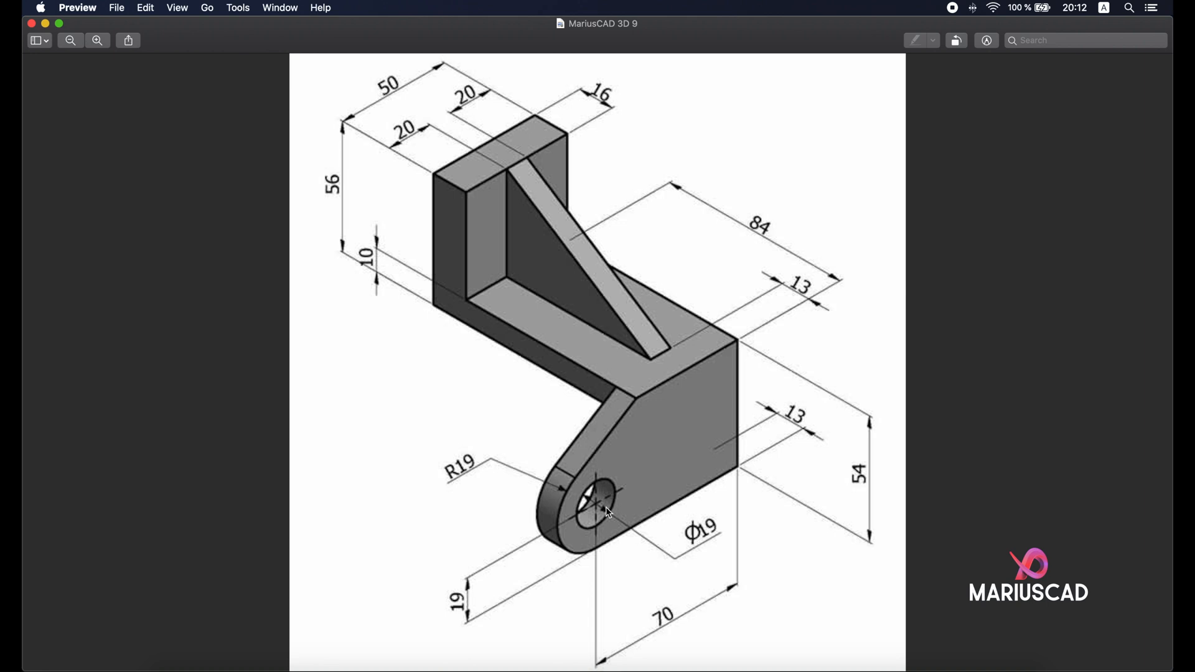
{"action": "mouse_move", "coordinate": [599, 548]}
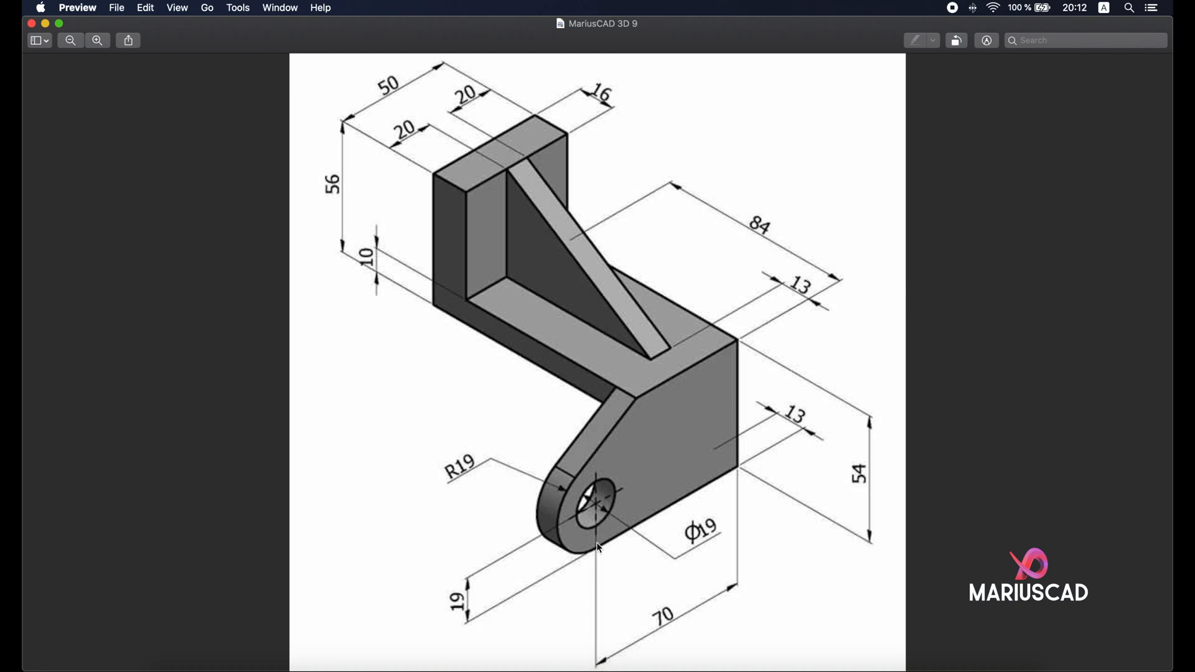
{"action": "mouse_move", "coordinate": [588, 562]}
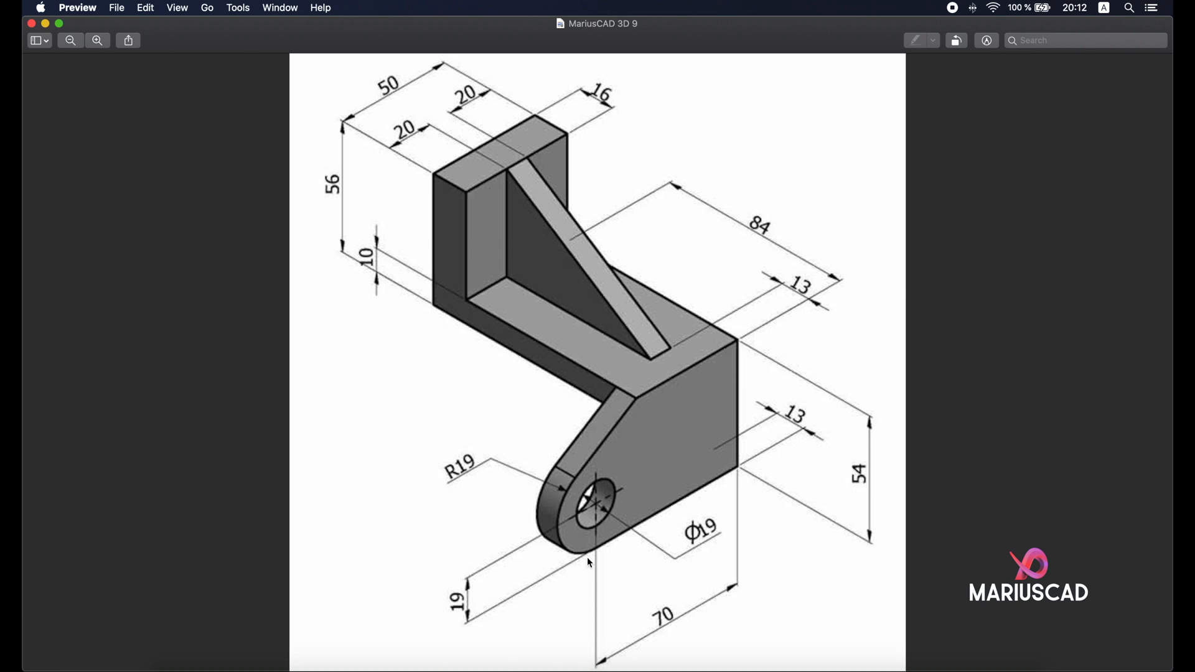
{"action": "mouse_move", "coordinate": [600, 550]}
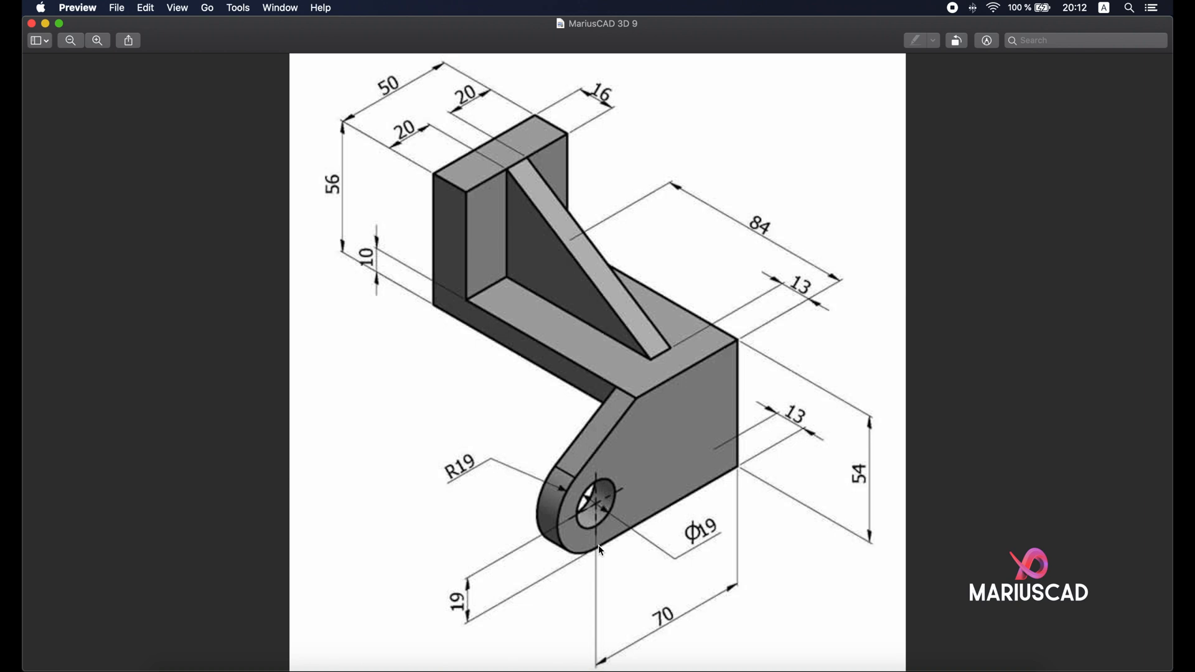
{"action": "mouse_move", "coordinate": [46, 24]}
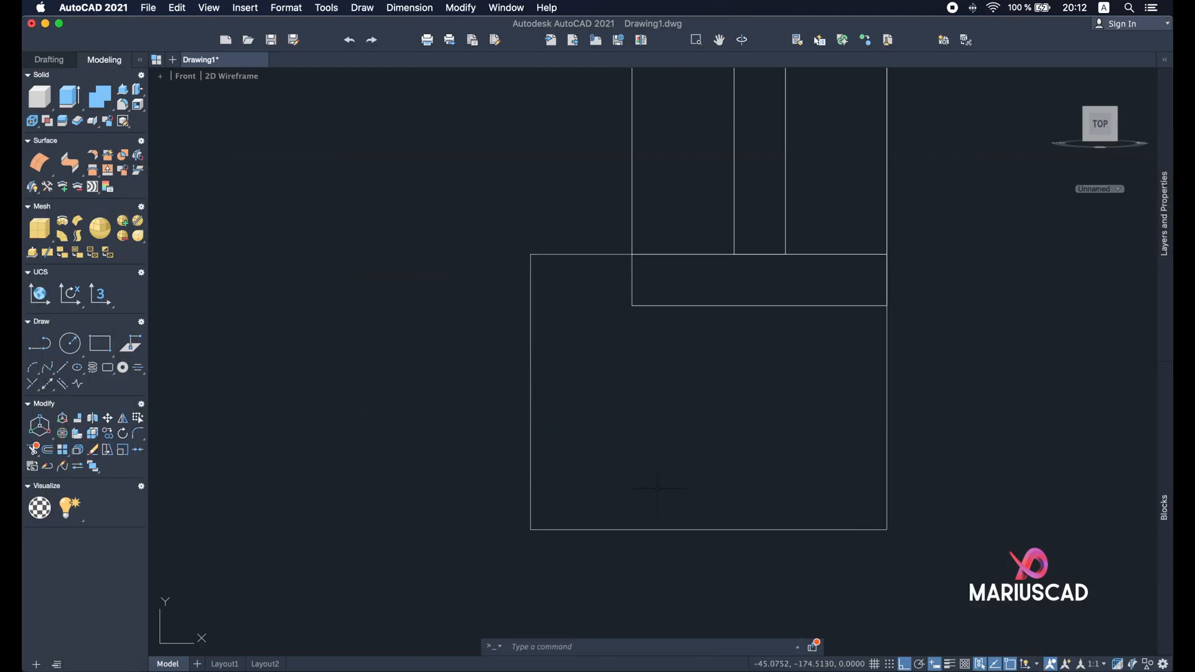
Step: Draw a radius-19 circle and a concentric hole circle at the lower-left corner, then move them up
{"action": "left_click", "coordinate": [70, 343]}
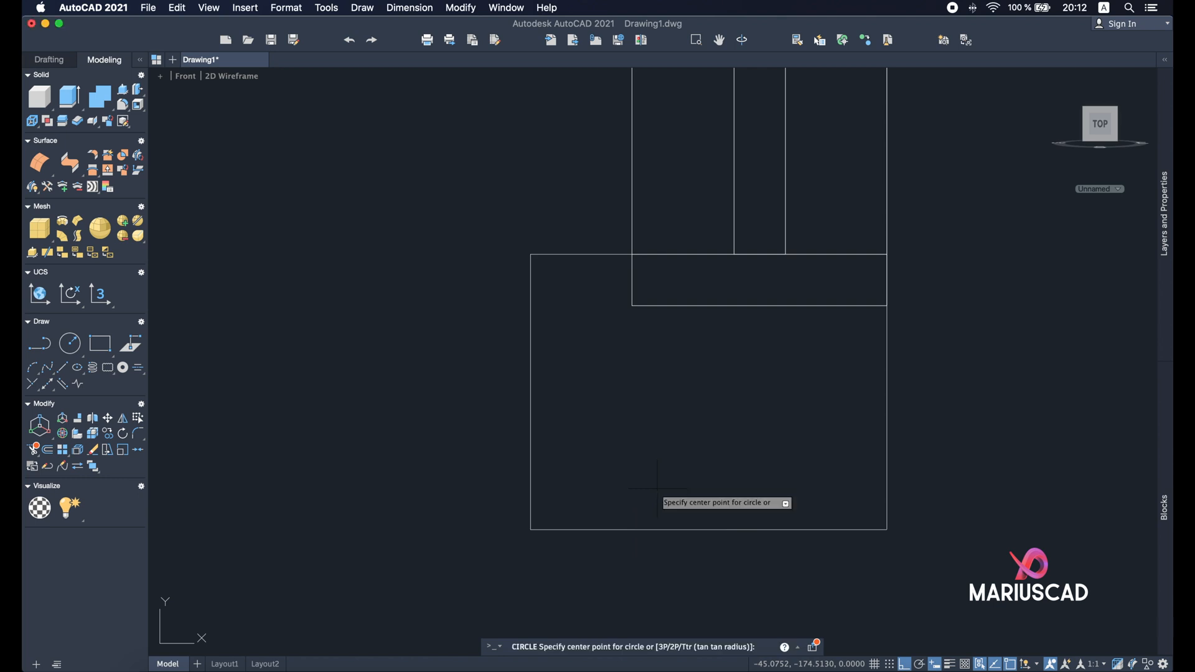
{"action": "mouse_move", "coordinate": [530, 529]}
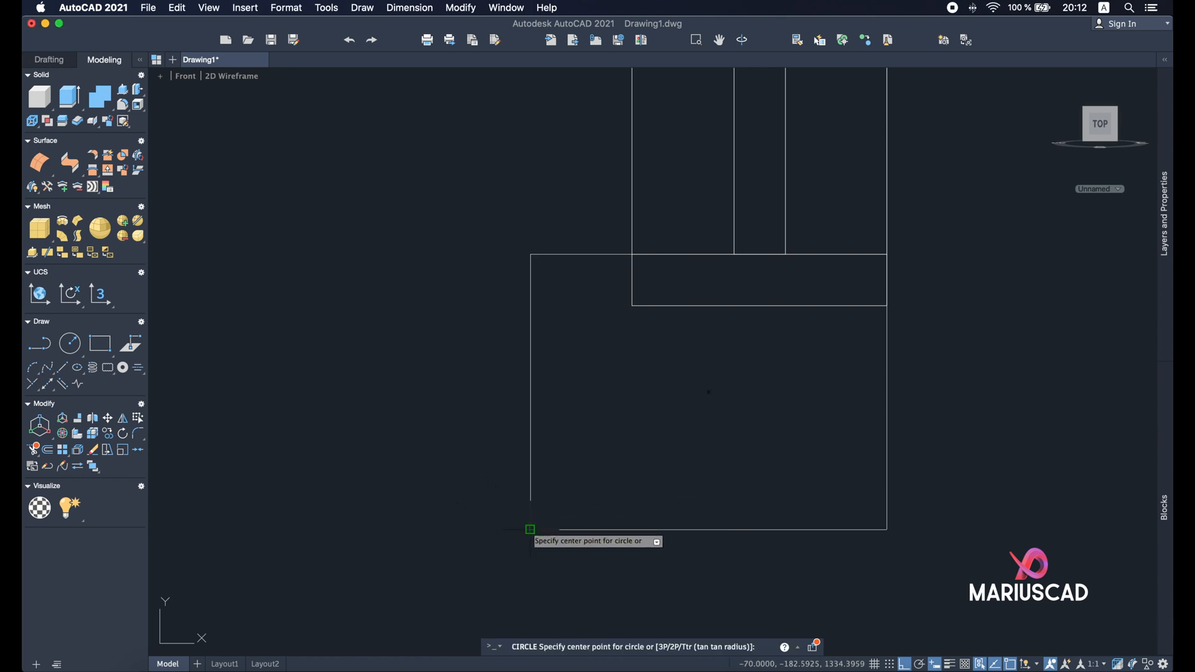
{"action": "left_click", "coordinate": [531, 529]}
{"action": "type", "text": "19"}
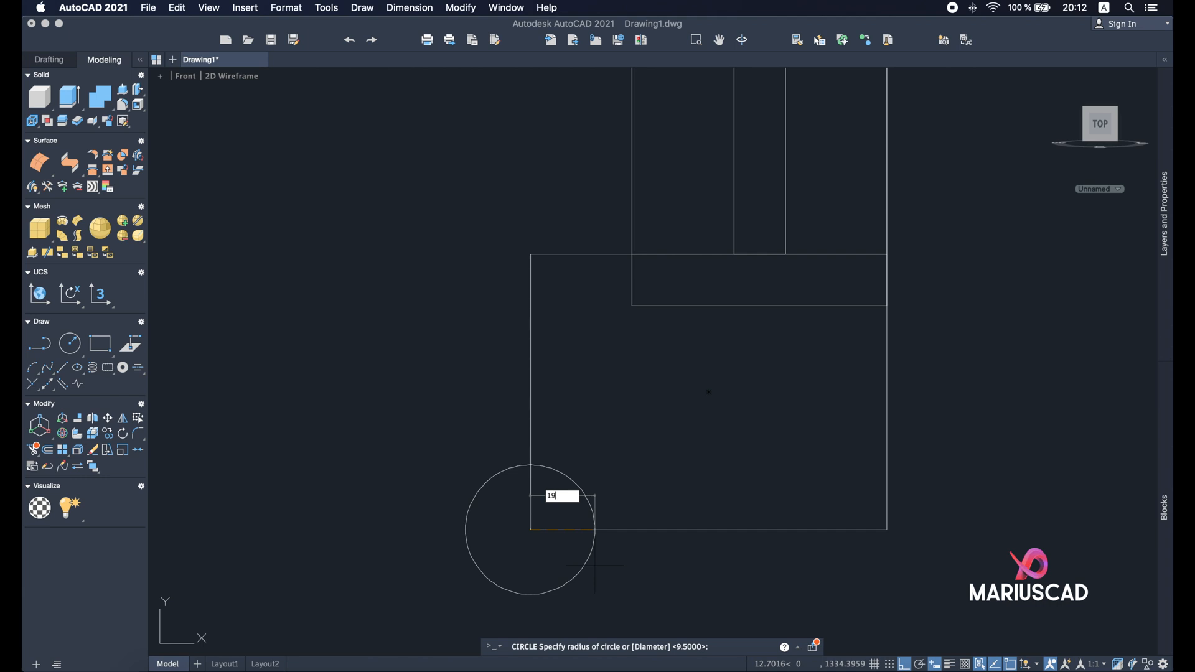
{"action": "key", "text": "Return"}
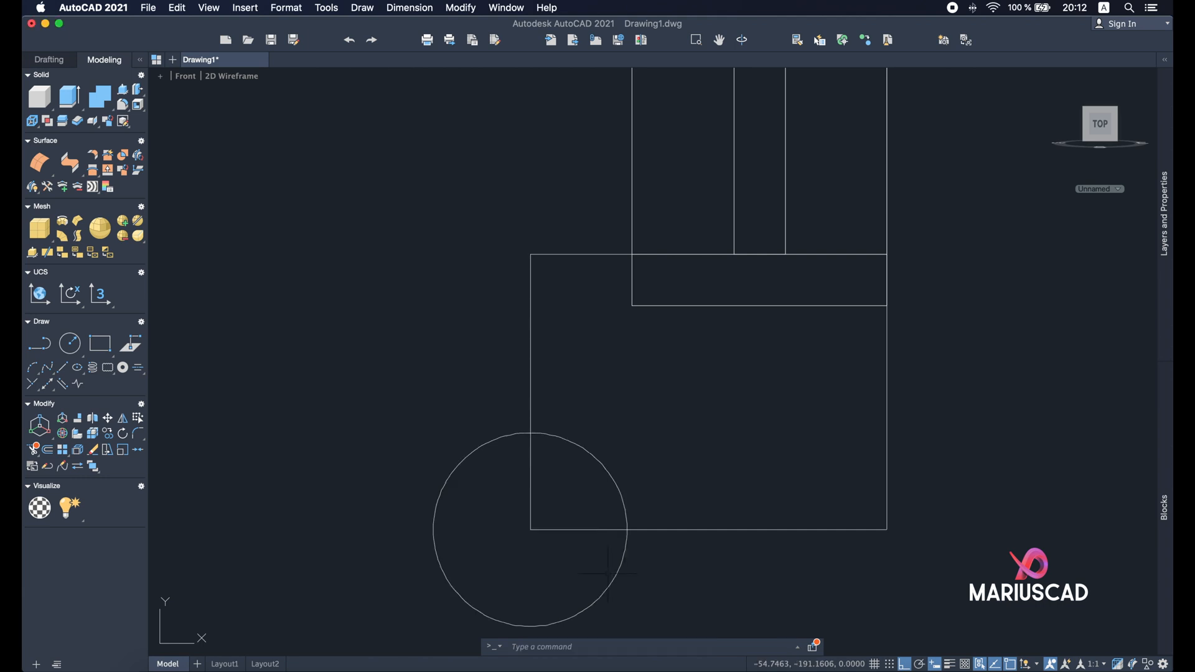
{"action": "left_click", "coordinate": [70, 343]}
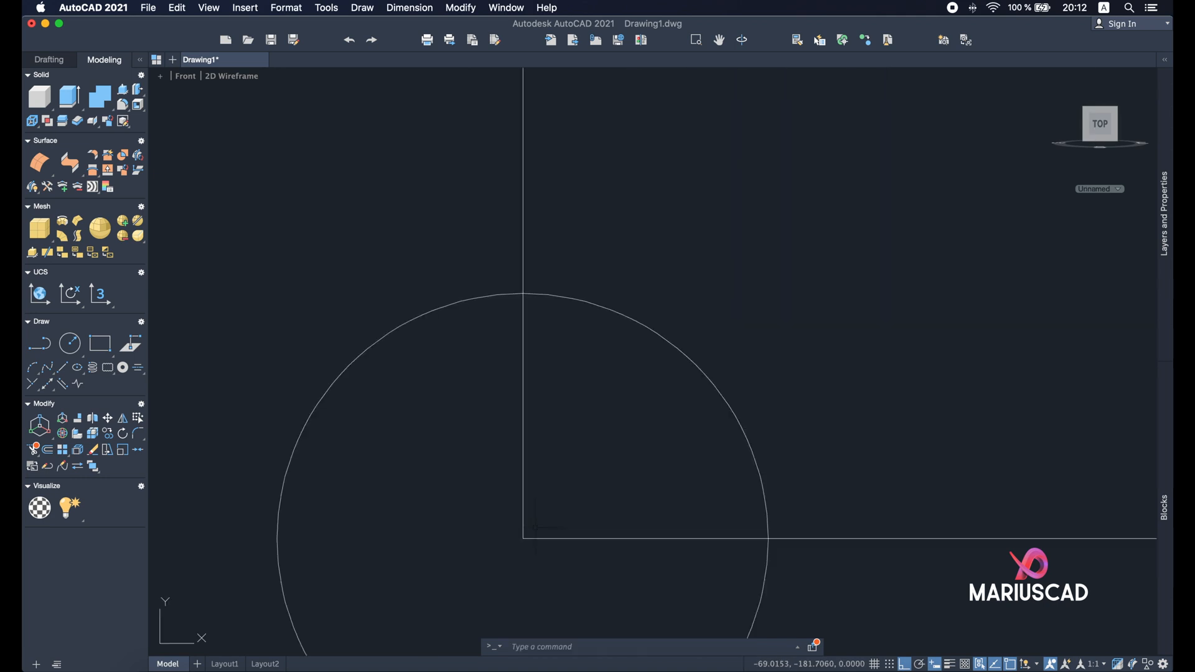
{"action": "type", "text": "circ"}
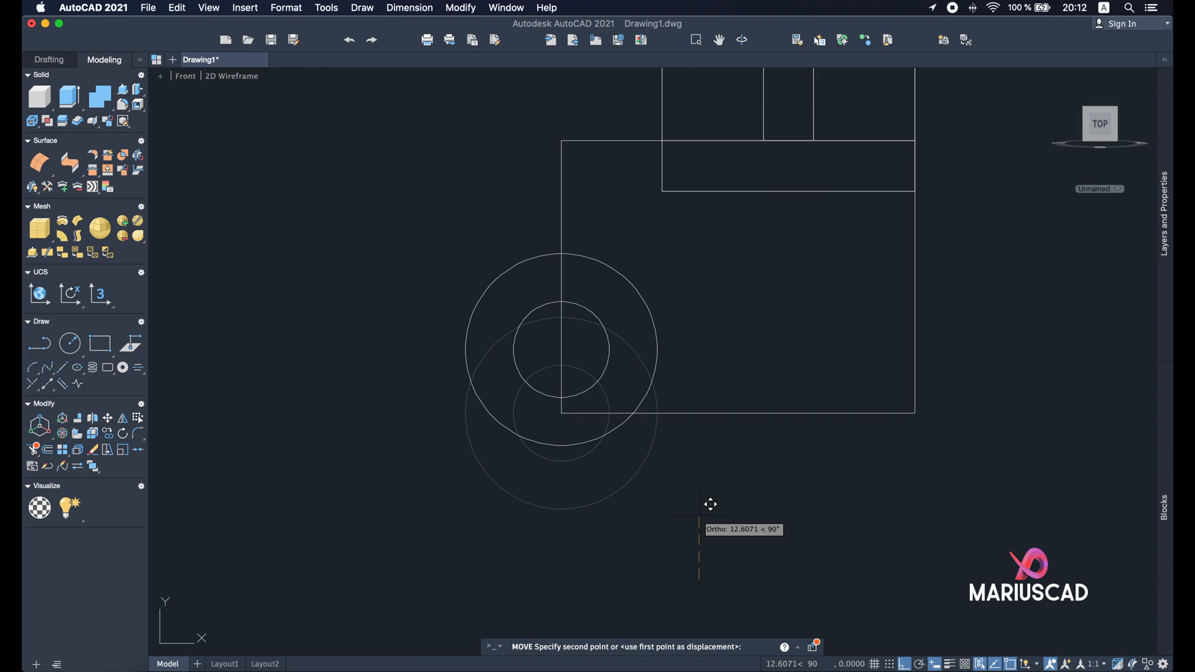
{"action": "left_click", "coordinate": [699, 513]}
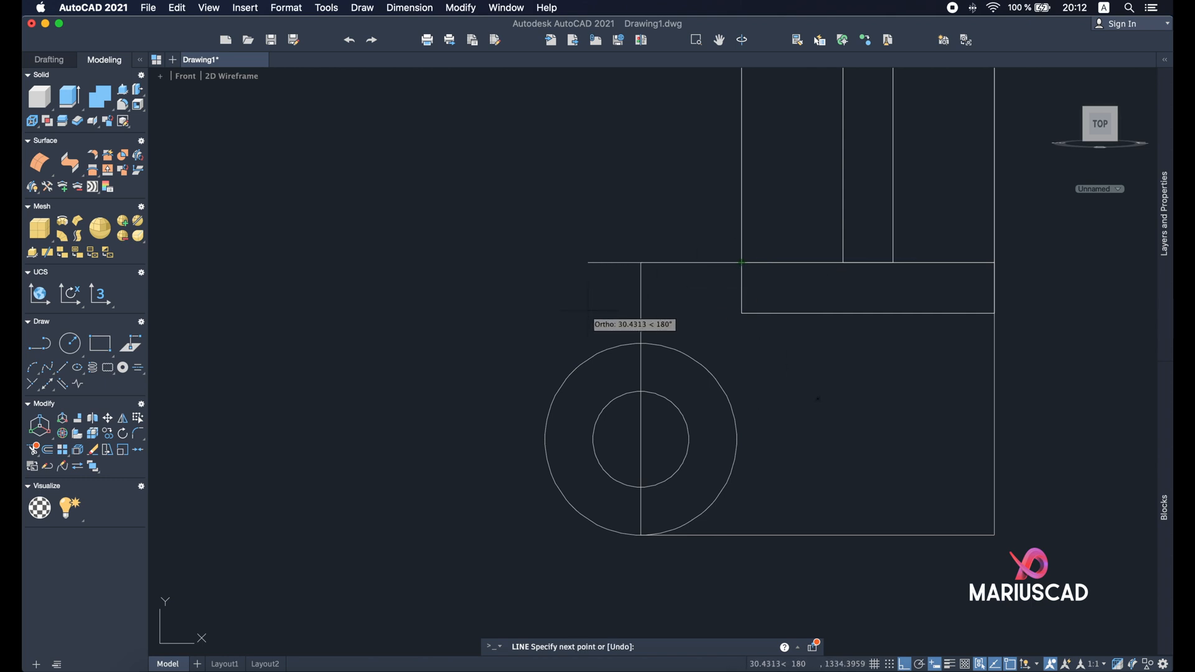
Step: End the line from the plate's top corner tangent to the large circle using the Tangent snap
{"action": "right_click", "coordinate": [632, 320]}
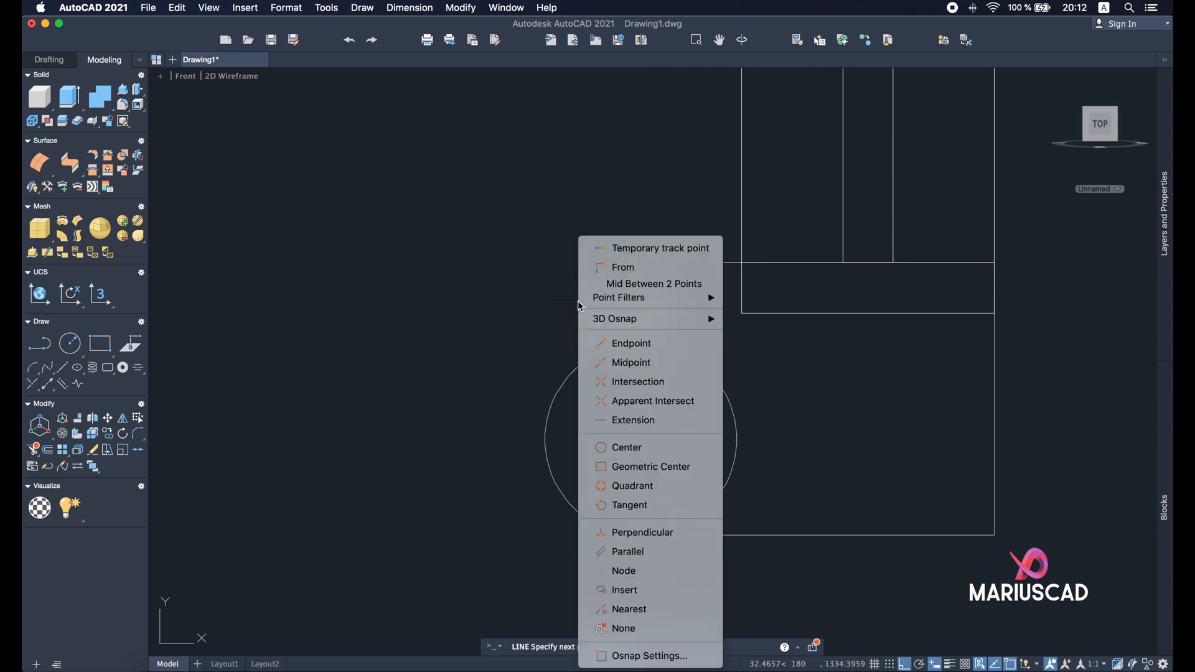
{"action": "left_click", "coordinate": [630, 504]}
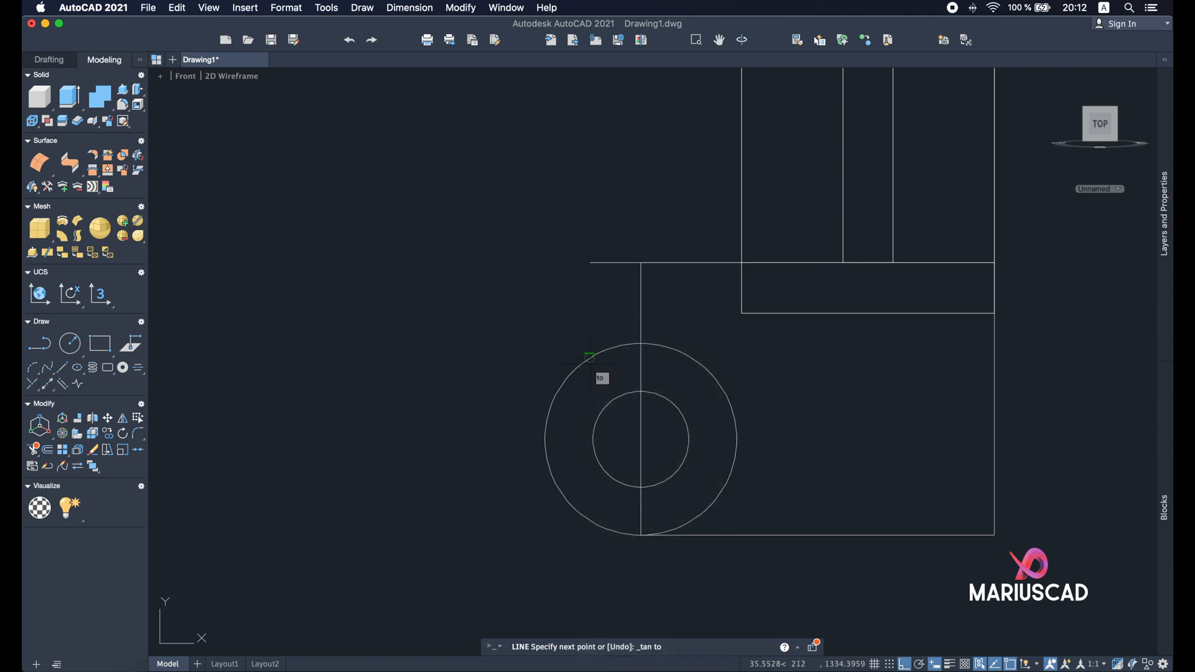
{"action": "left_click", "coordinate": [740, 263]}
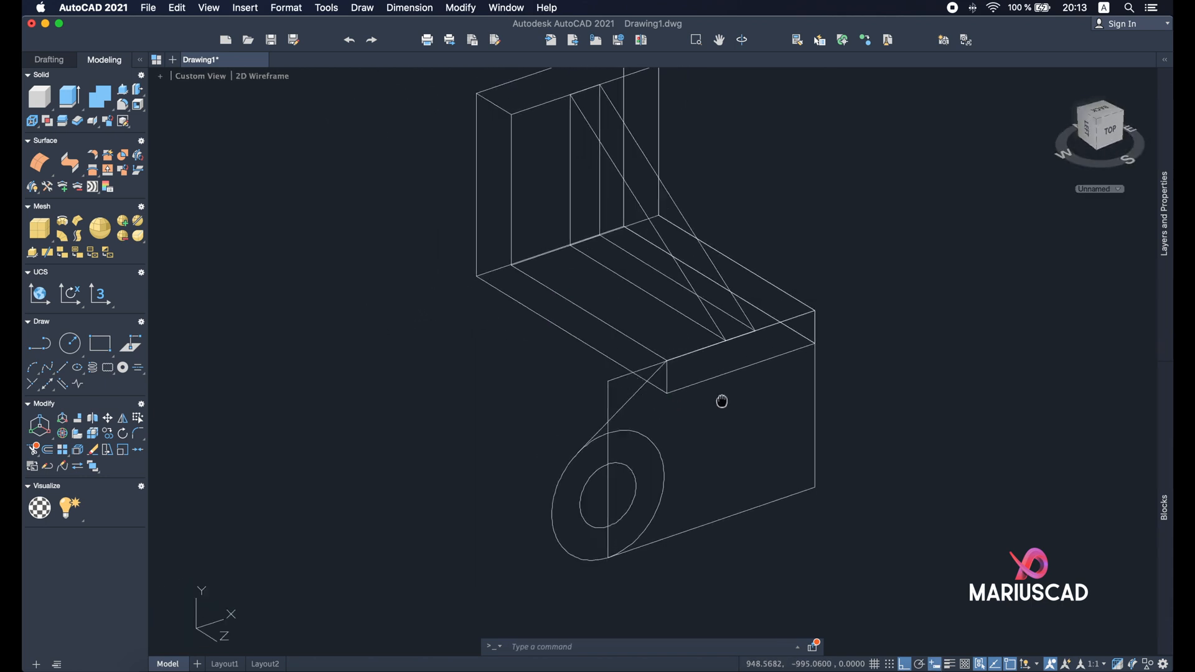
Step: TRIM the plate outline and circles into a single rounded-end profile with the hole
{"action": "left_click", "coordinate": [739, 431]}
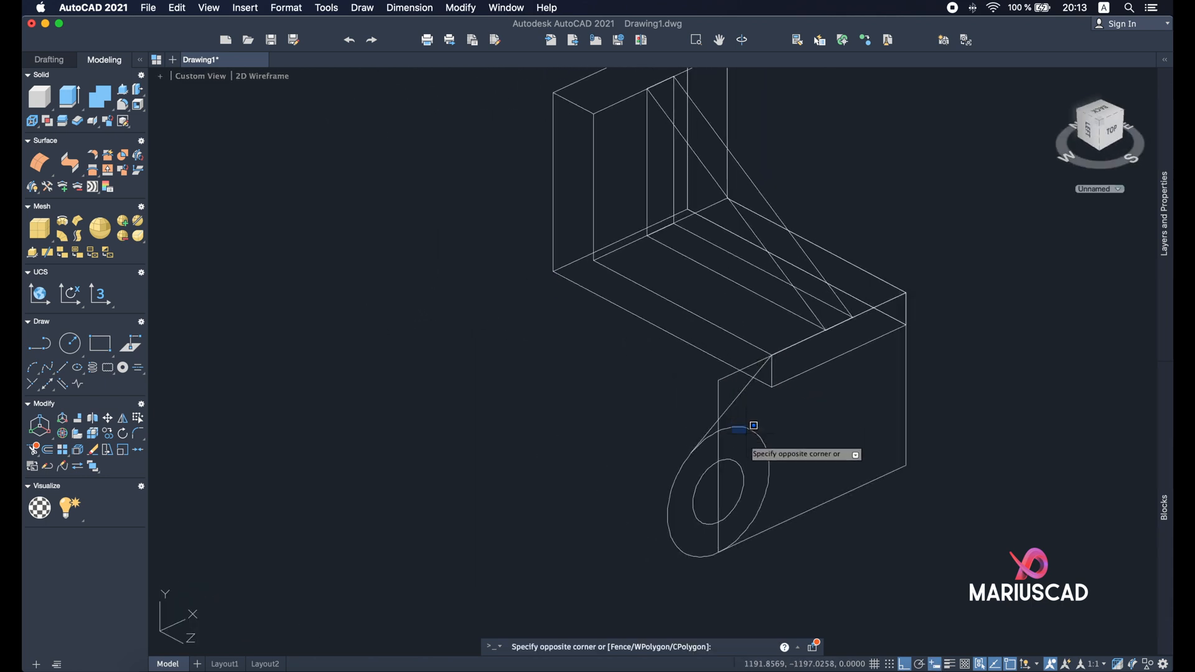
{"action": "left_click", "coordinate": [754, 457]}
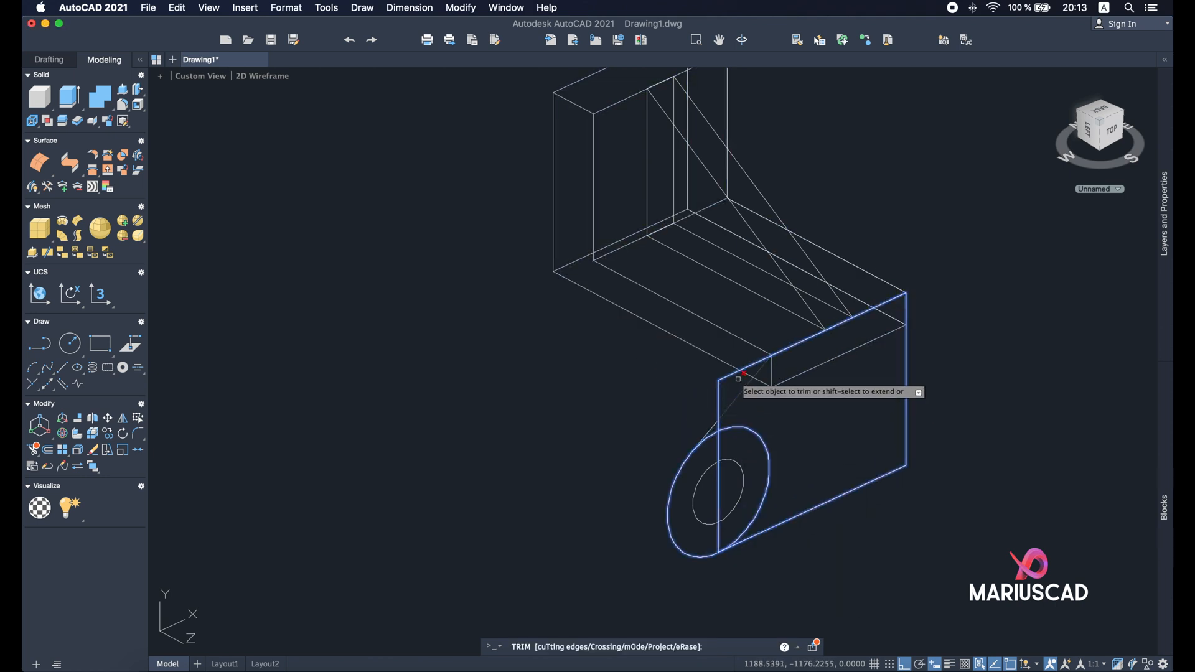
{"action": "left_click", "coordinate": [747, 366]}
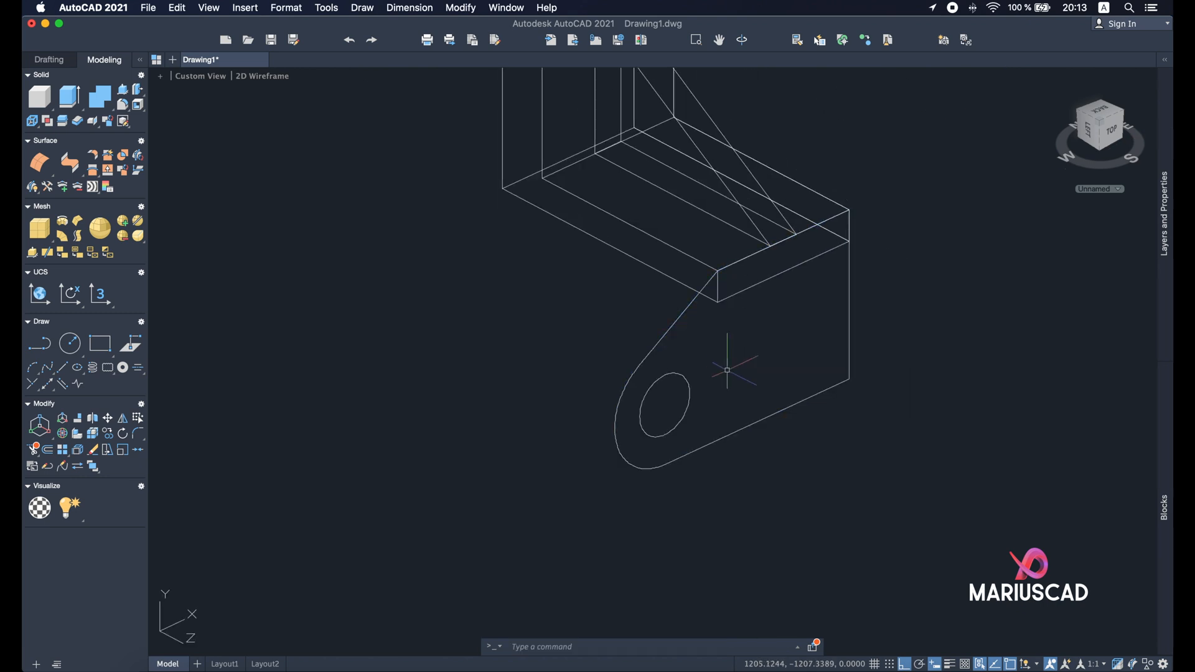
{"action": "left_click", "coordinate": [736, 370]}
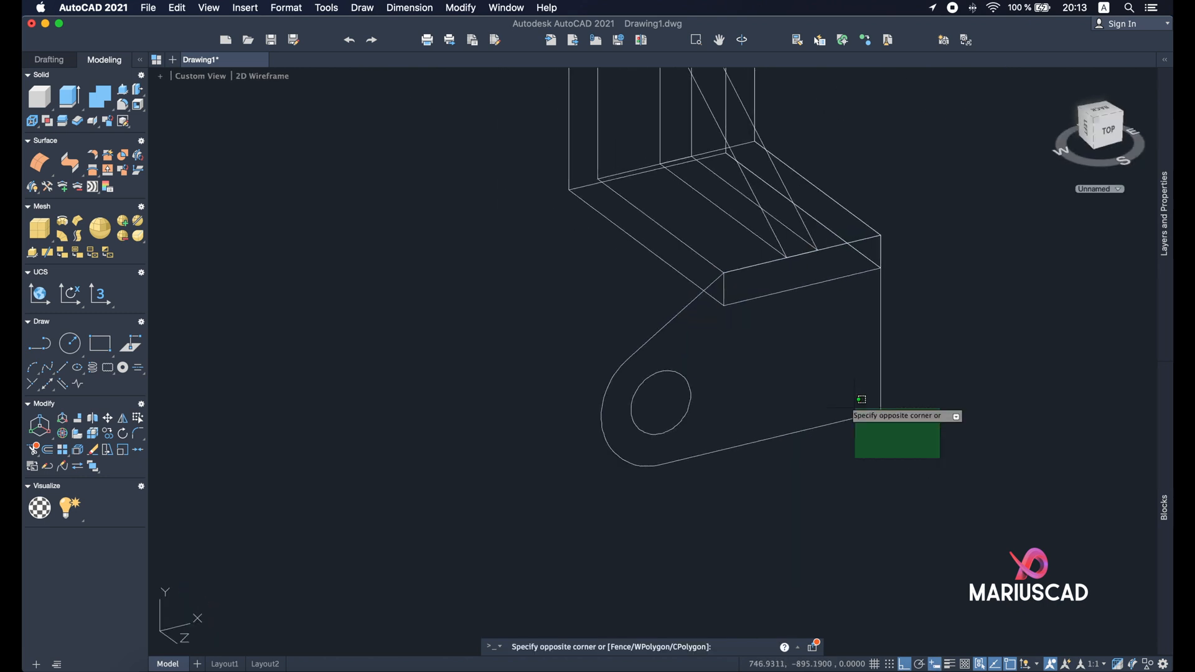
{"action": "left_click", "coordinate": [614, 394]}
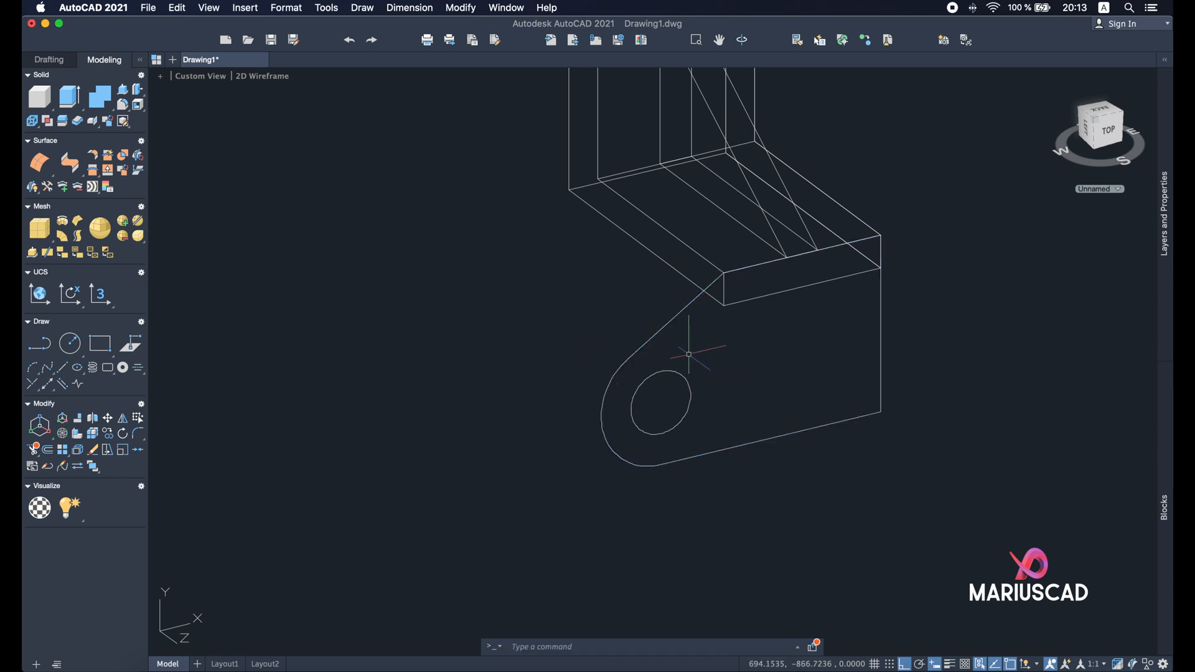
{"action": "mouse_move", "coordinate": [813, 469]}
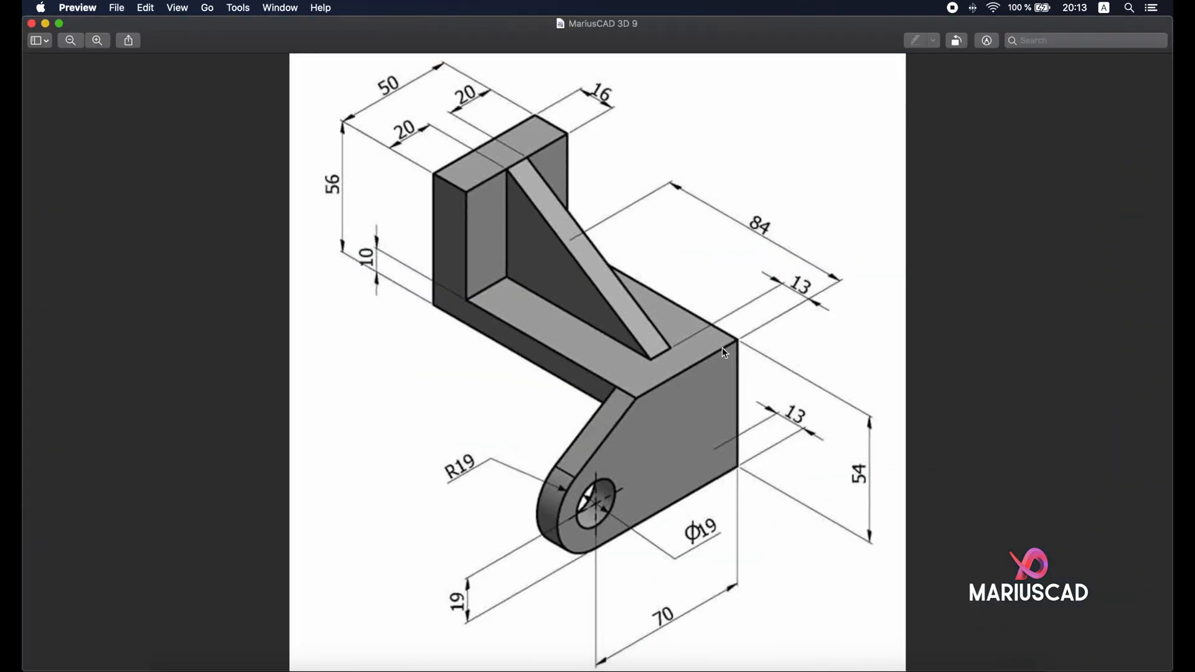
{"action": "mouse_move", "coordinate": [211, 112]}
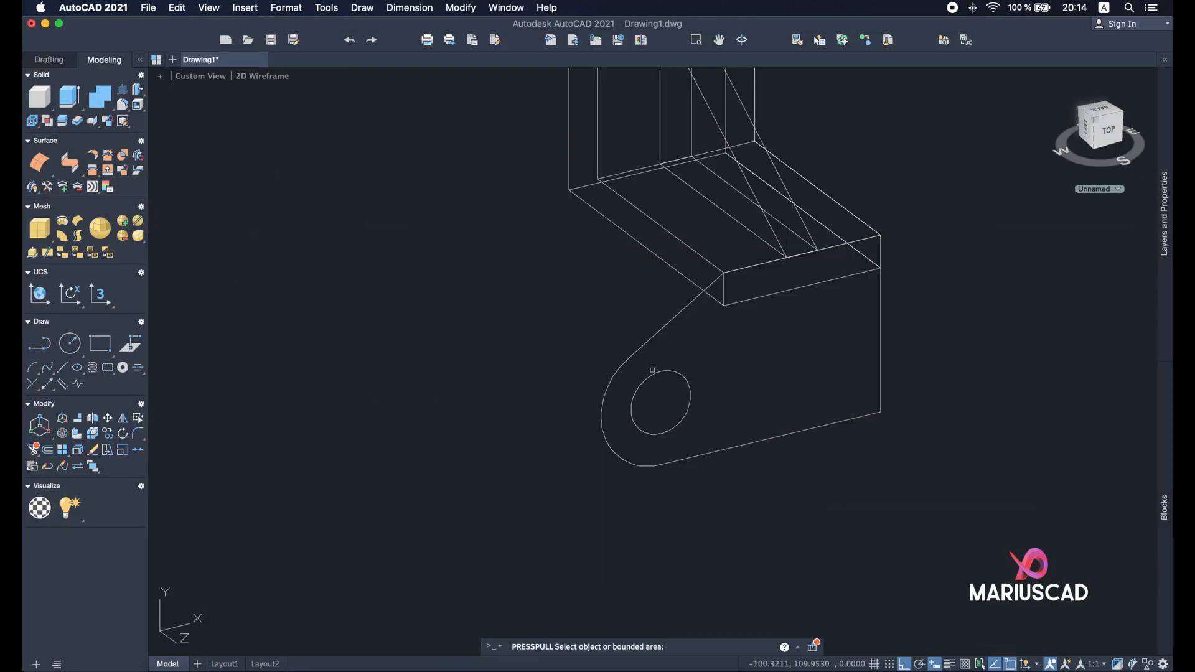
{"action": "mouse_move", "coordinate": [650, 335]}
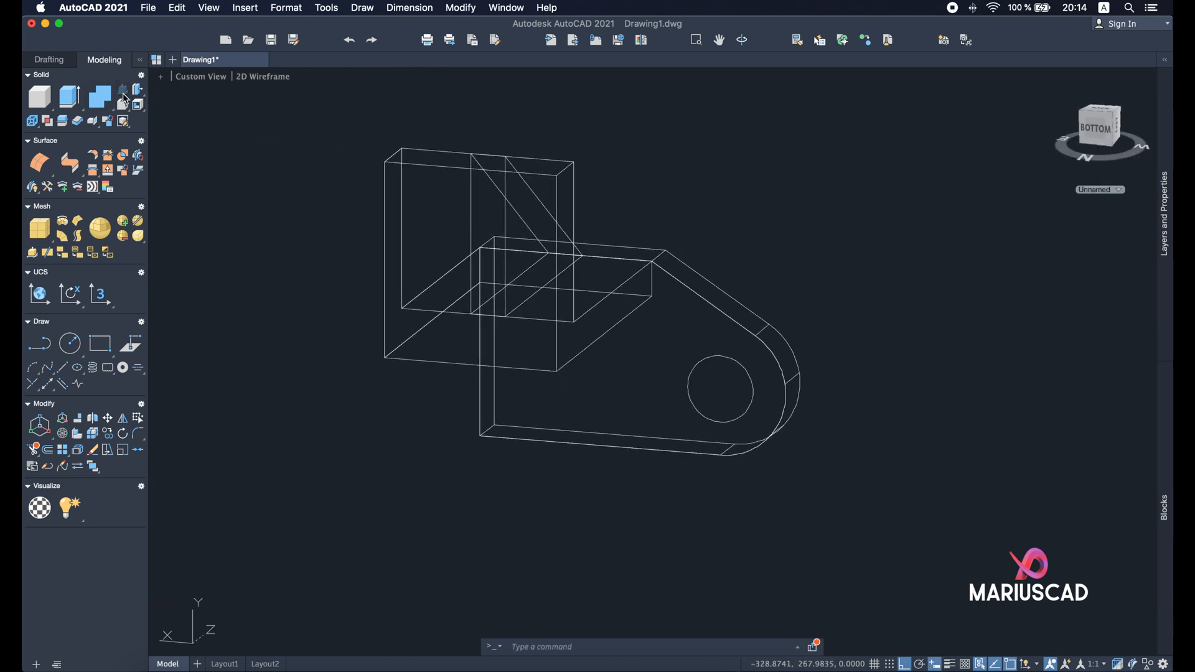
Step: Return to the standard isometric view after extruding the rounded plate
{"action": "left_click", "coordinate": [122, 89]}
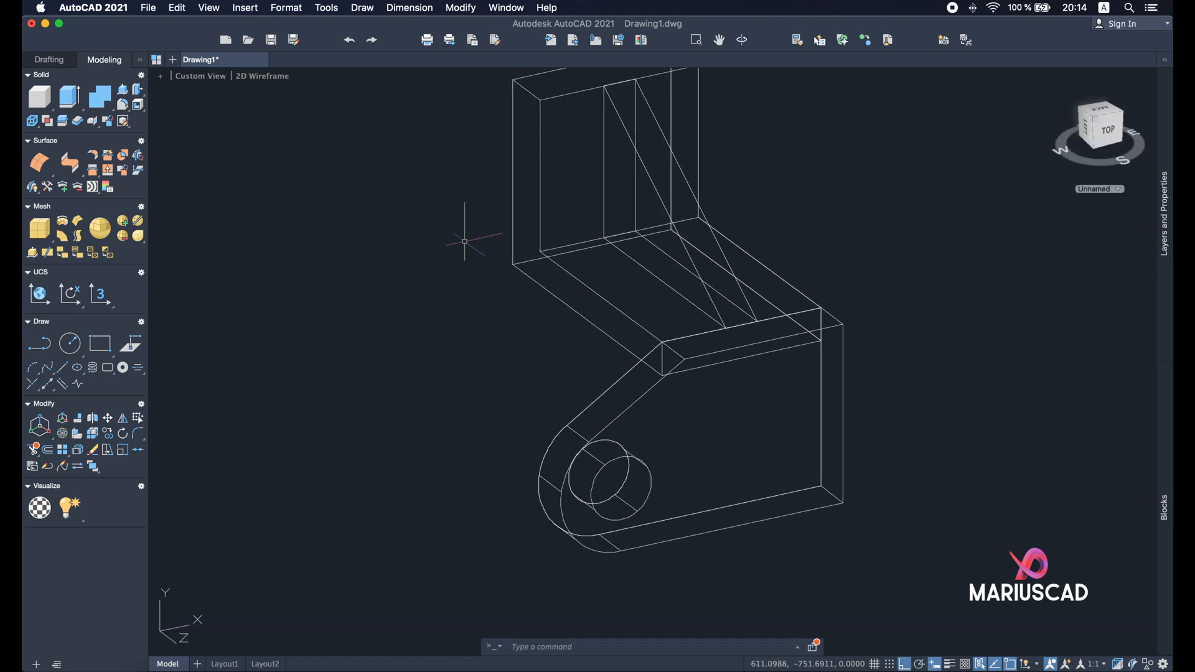
Step: Set the viewport visual style to Shaded with edges
{"action": "left_click", "coordinate": [261, 76]}
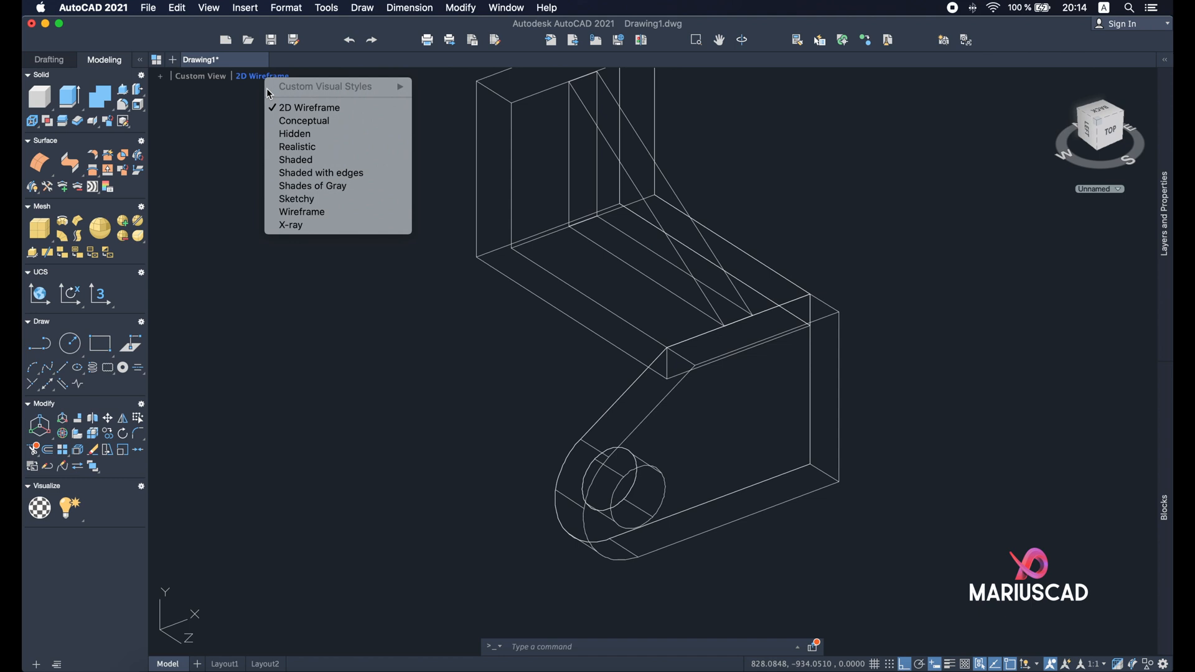
{"action": "left_click", "coordinate": [322, 171]}
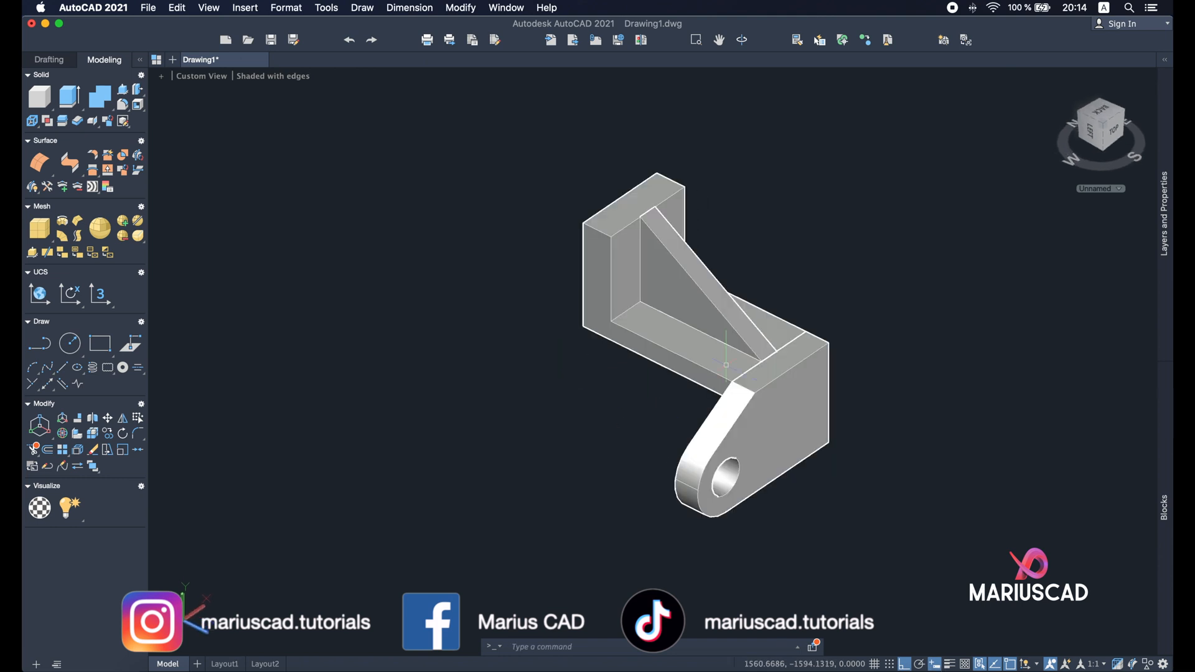
{"action": "mouse_move", "coordinate": [870, 306]}
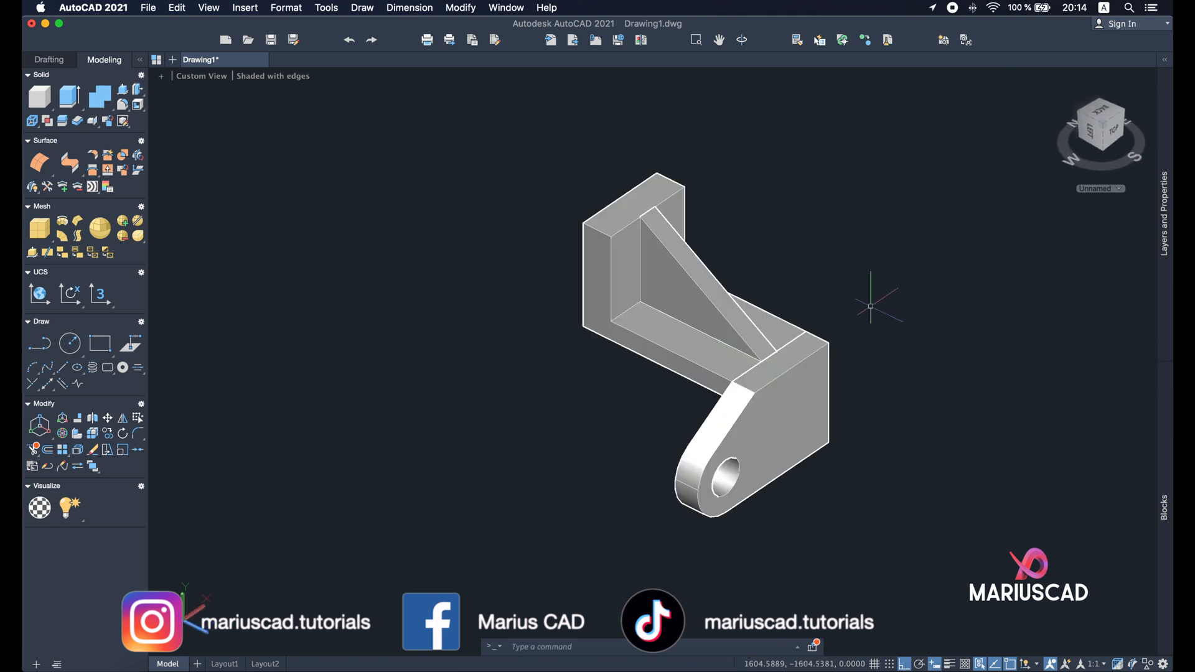